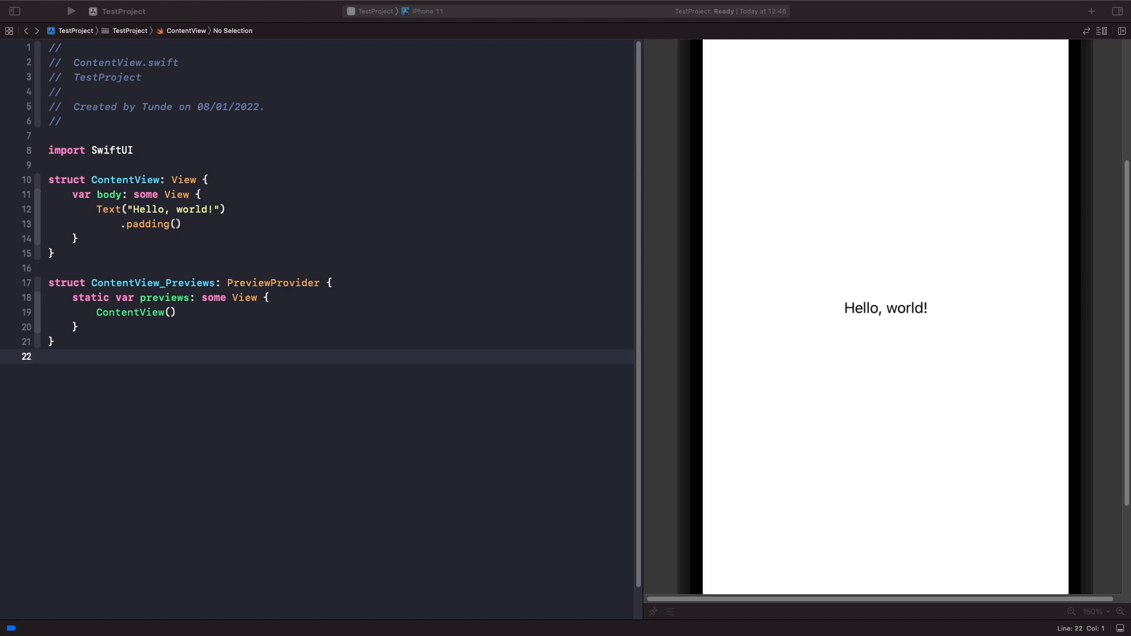
mouse_move(1118, 443)
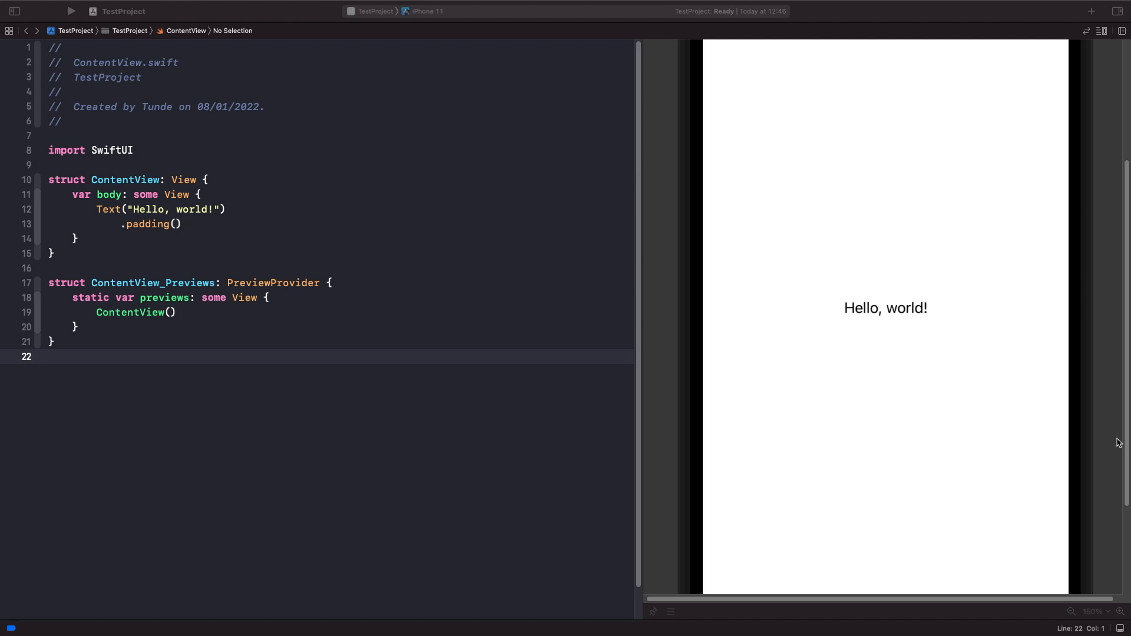
mouse_move(1076, 592)
type("VStack {")
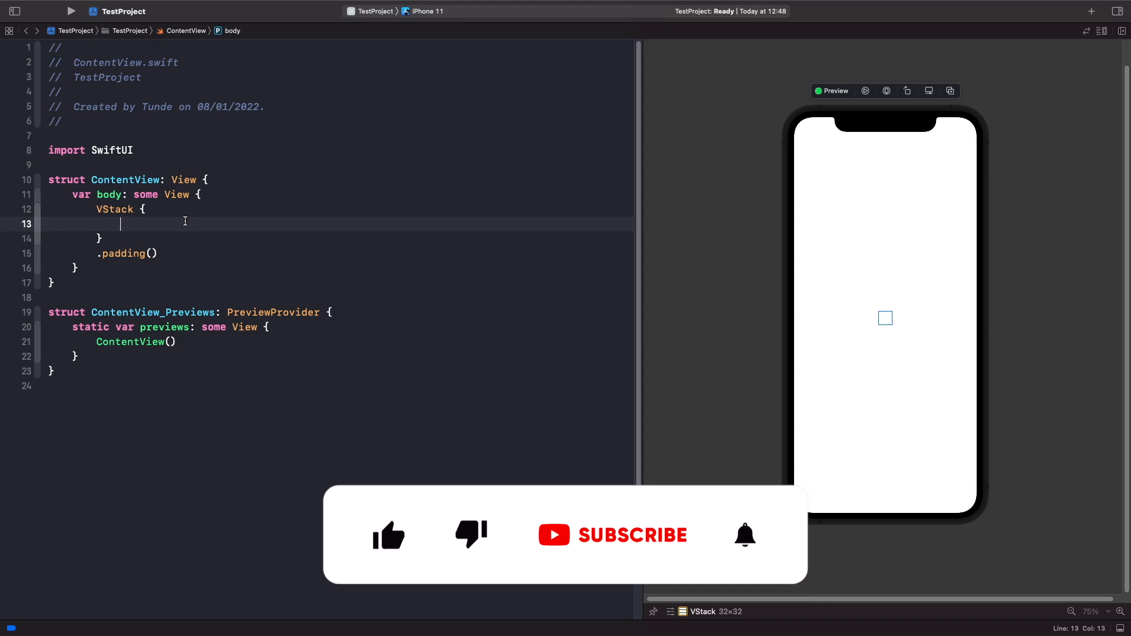
- Add Capsule() to the VStack with .frame(width: 100, height: 50)
type("Capsule()")
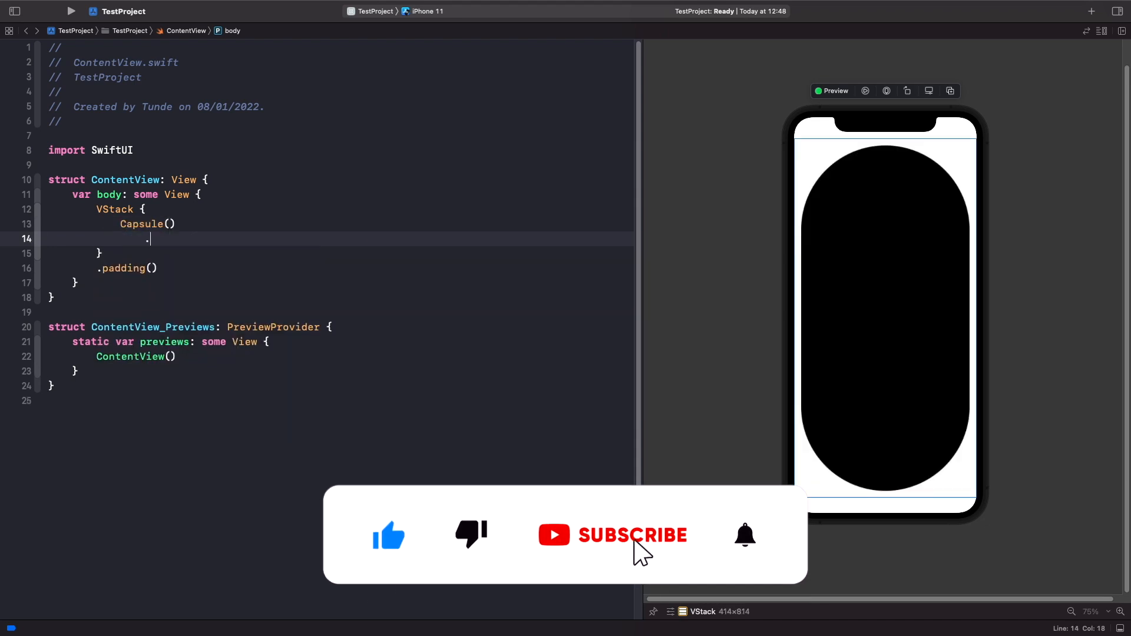
type(".frame(width: 100, height: 50)")
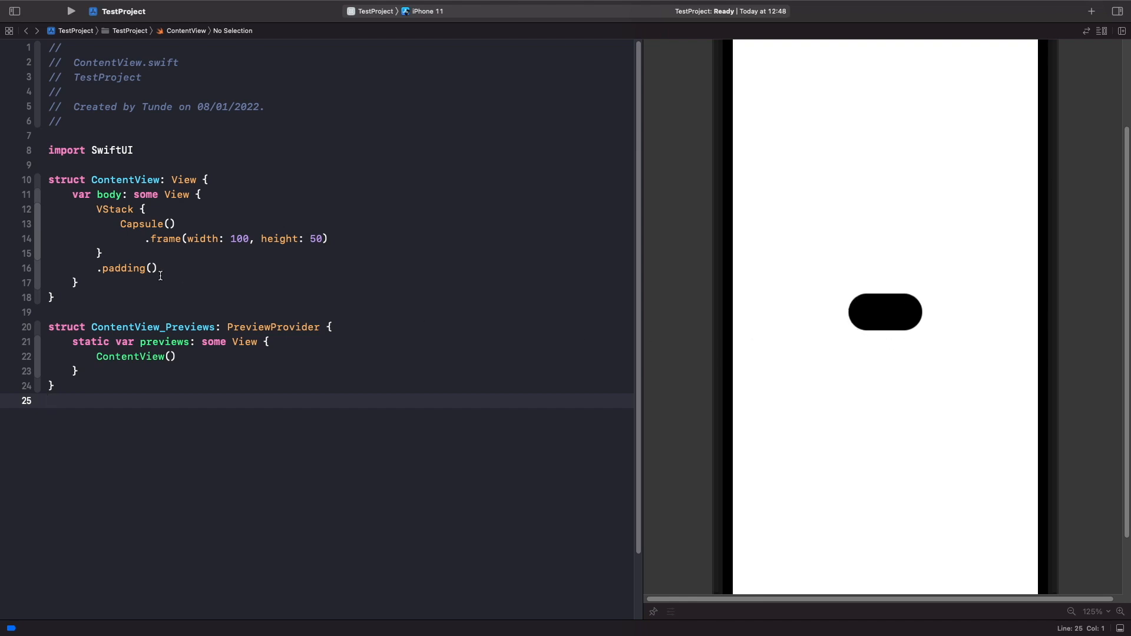
- Give the capsule style .circular, duplicate it with its frame, and set the copy to .continuous
left_click(170, 224)
type("style: RoundedCornerStyle")
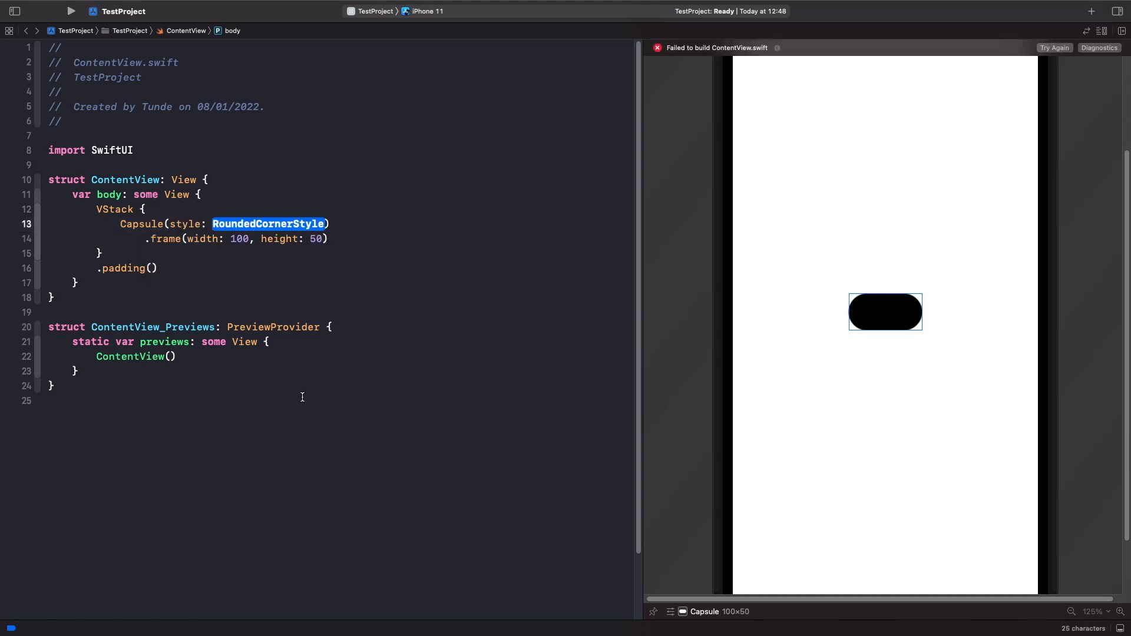
type(".circula")
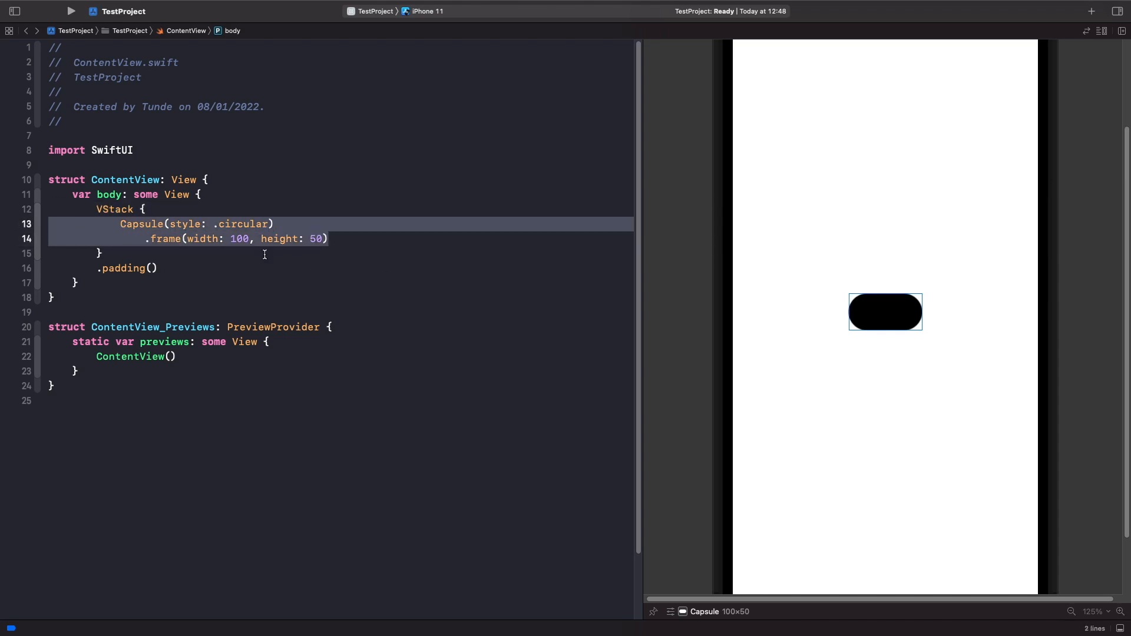
key("Return")
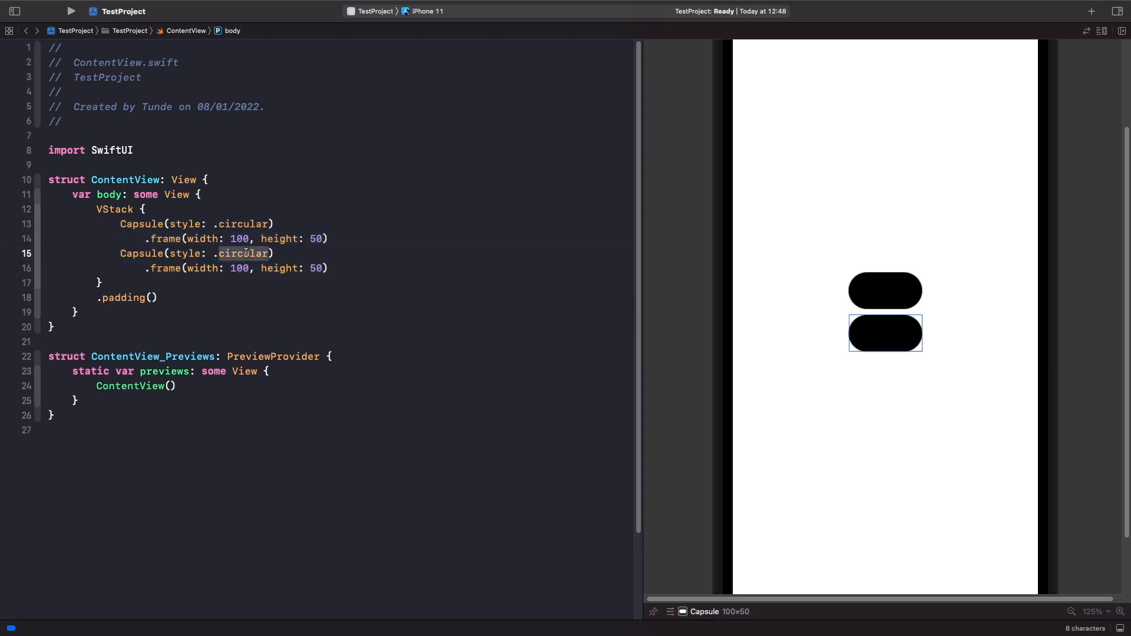
type("continuous")
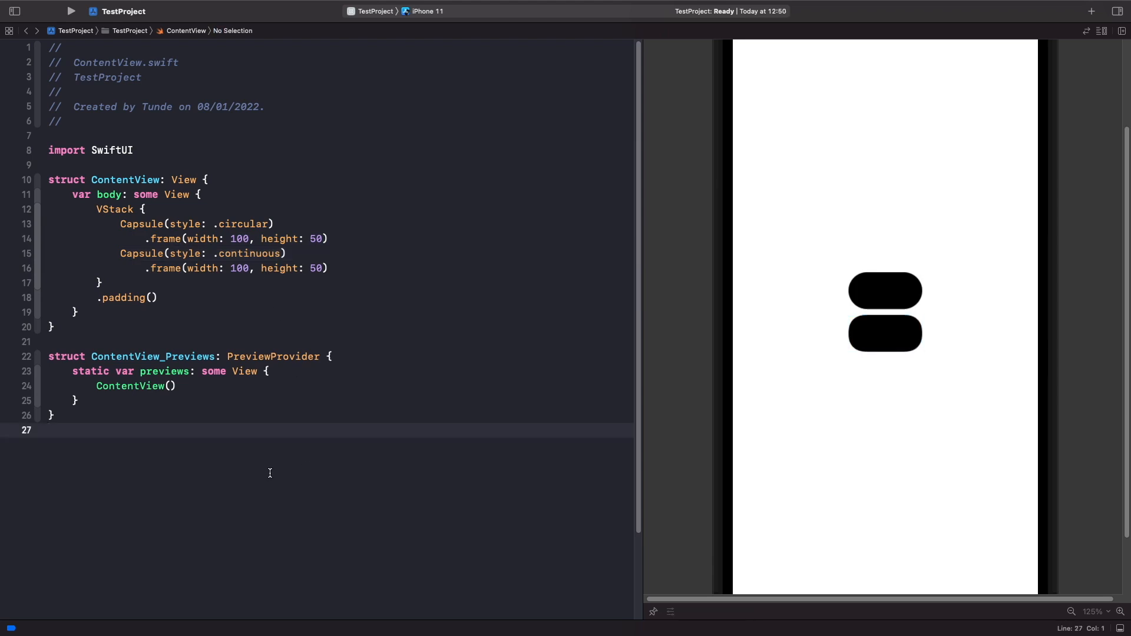
mouse_move(942, 399)
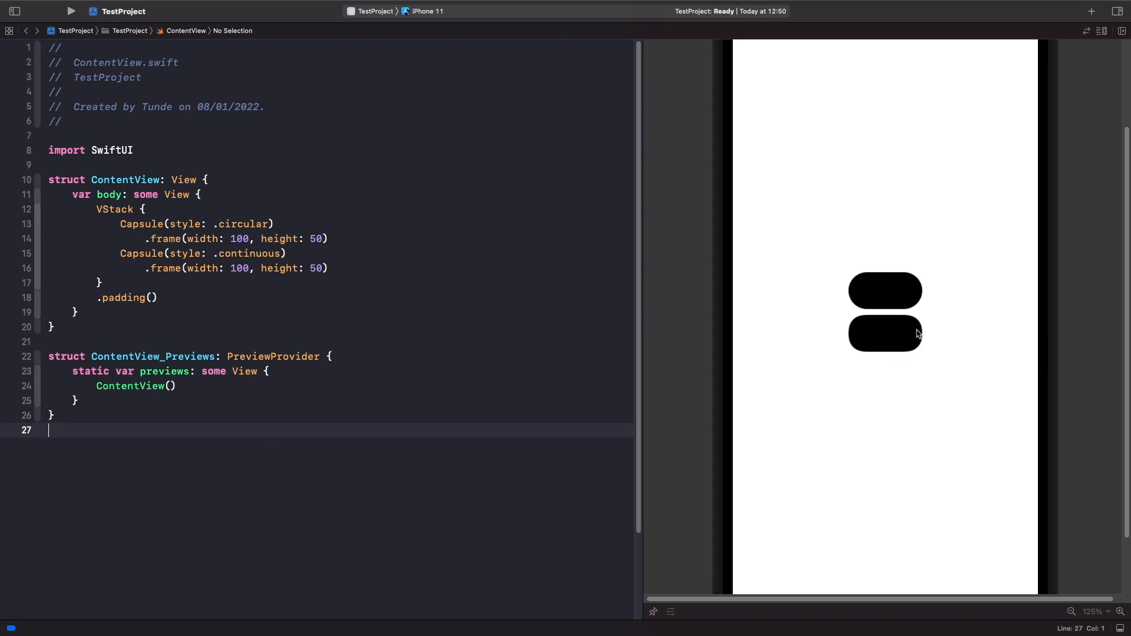
mouse_move(887, 348)
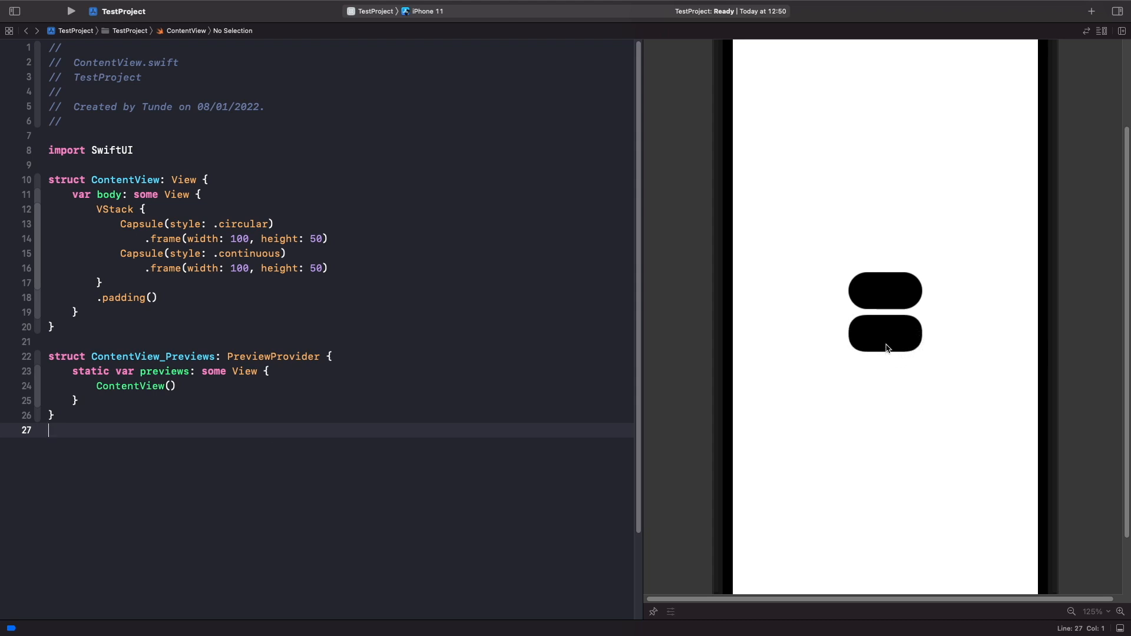
mouse_move(858, 288)
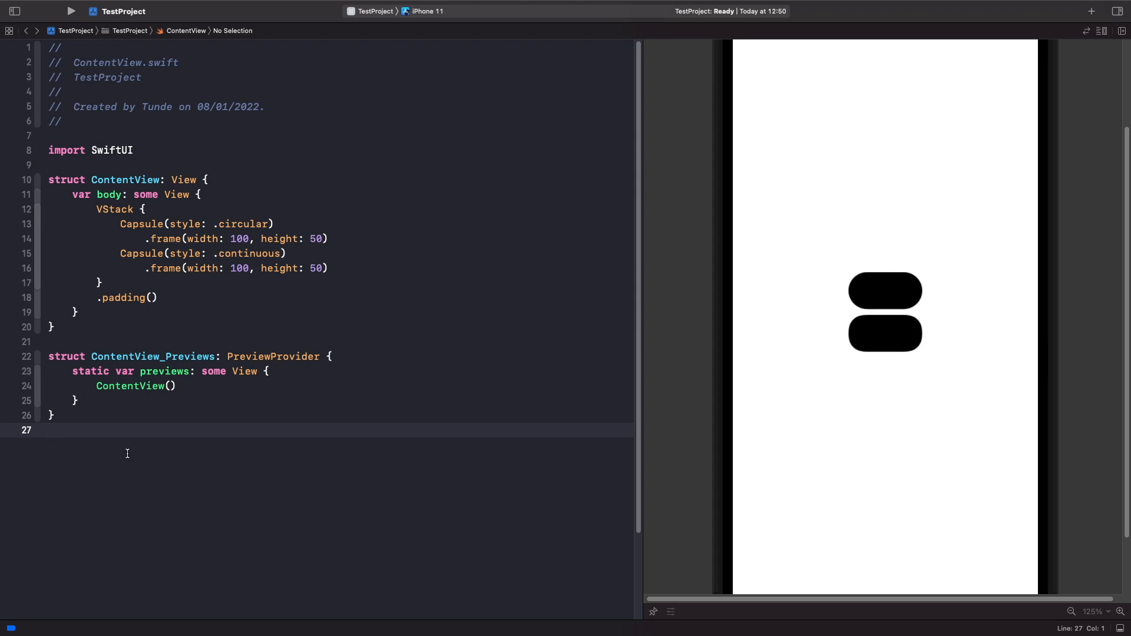
mouse_move(119, 464)
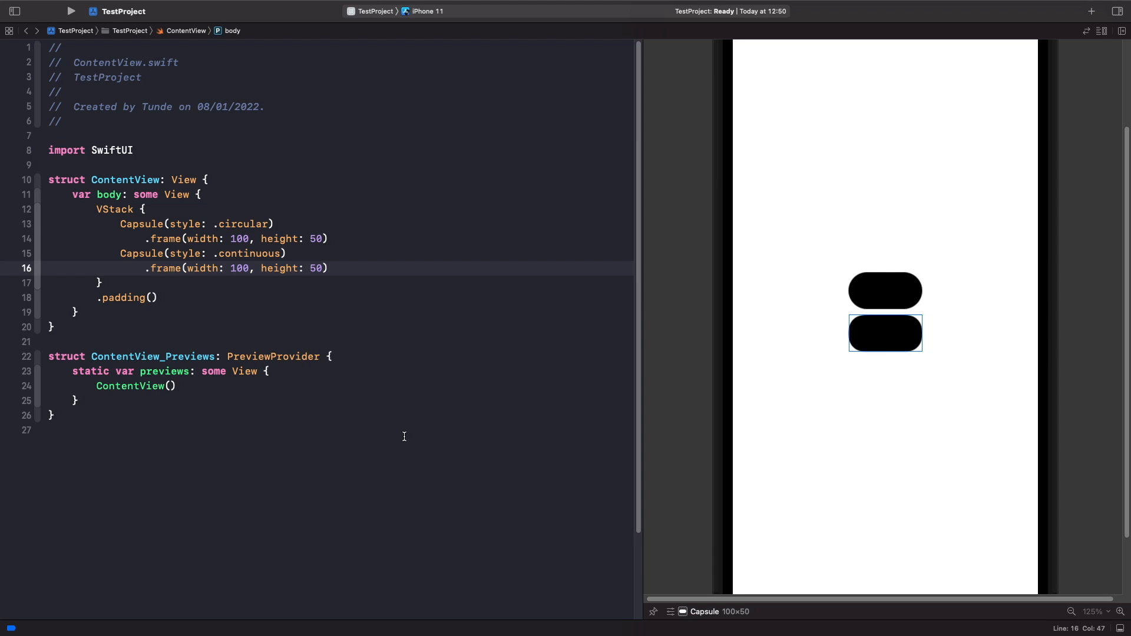
- Add Circle() framed 50 wide, trying height 25 before setting it back to 50
type("Circle()")
type(".frame(width: 50, height: 50")
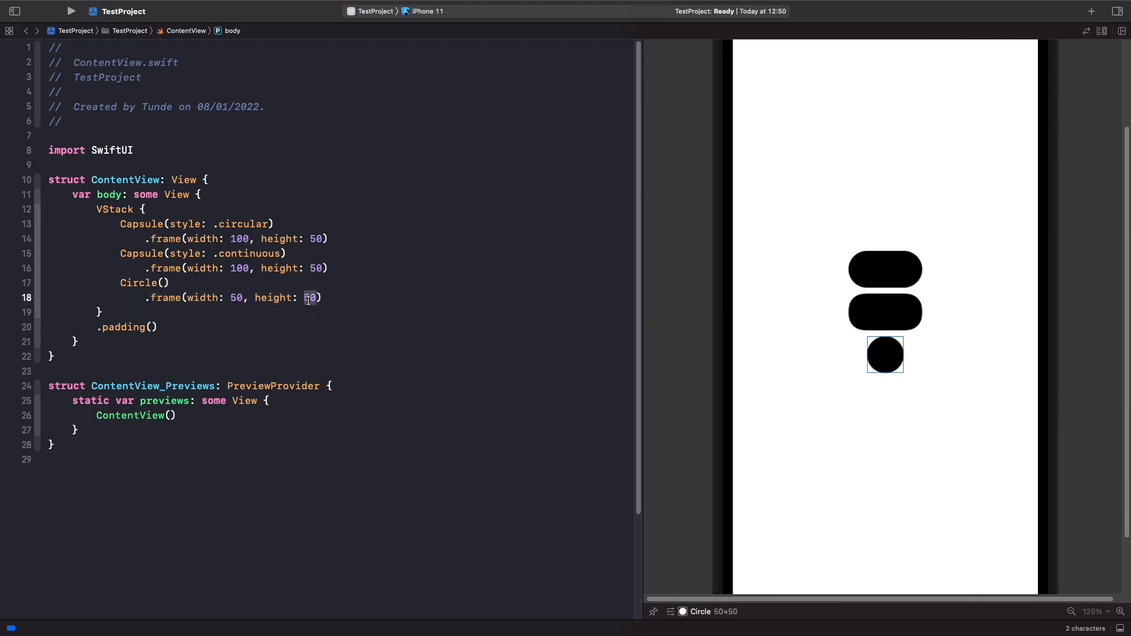
type("25")
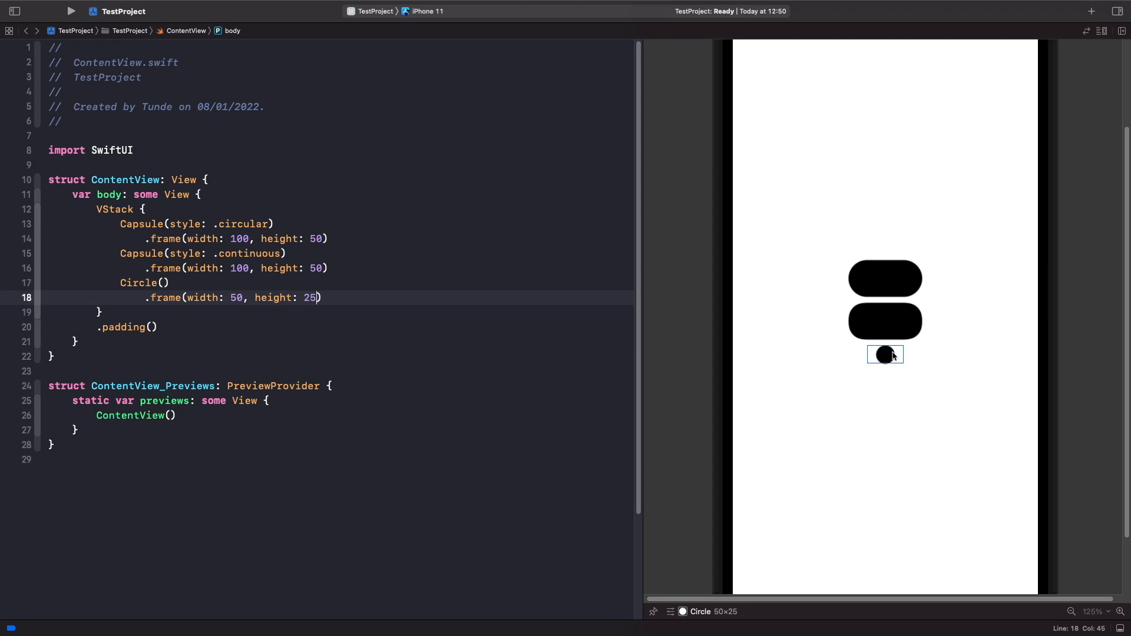
mouse_move(895, 354)
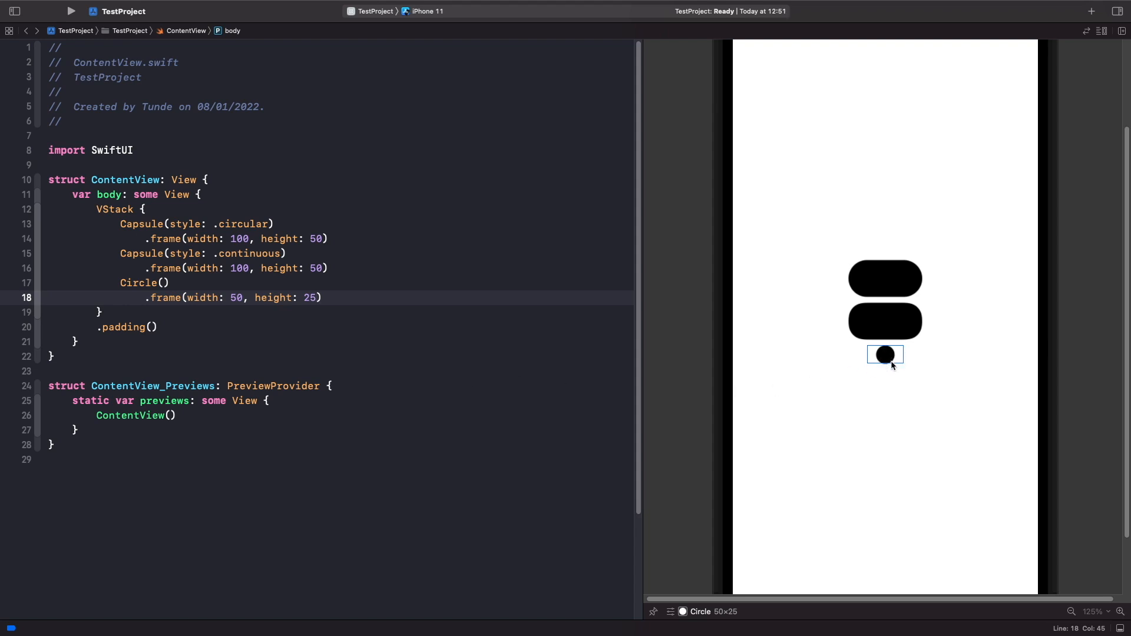
left_click(314, 297)
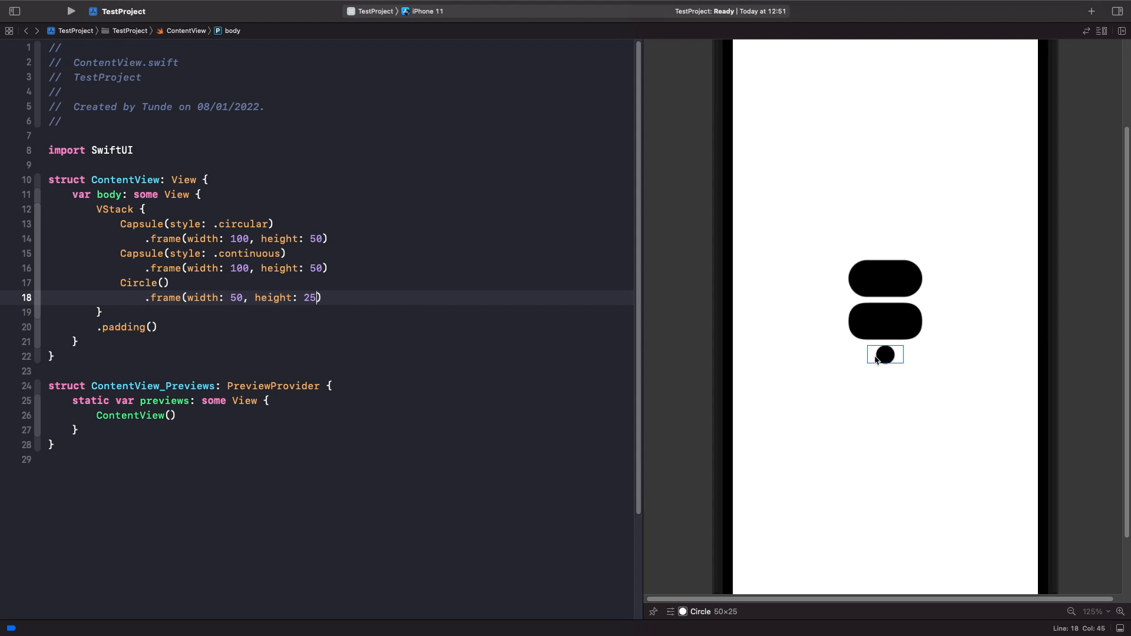
mouse_move(875, 361)
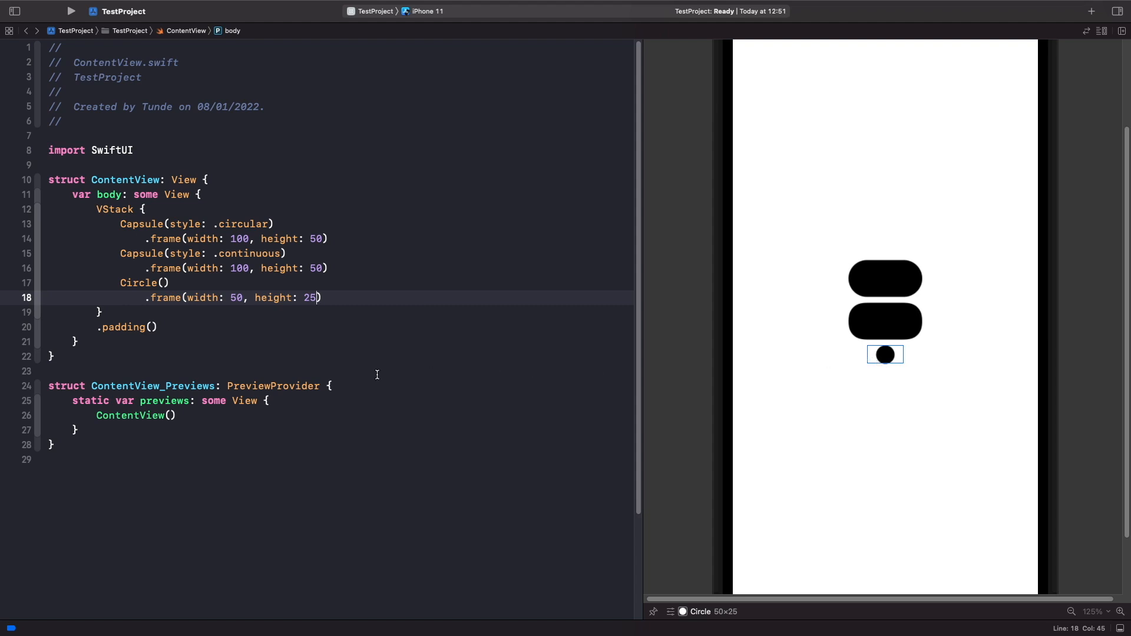
type("50")
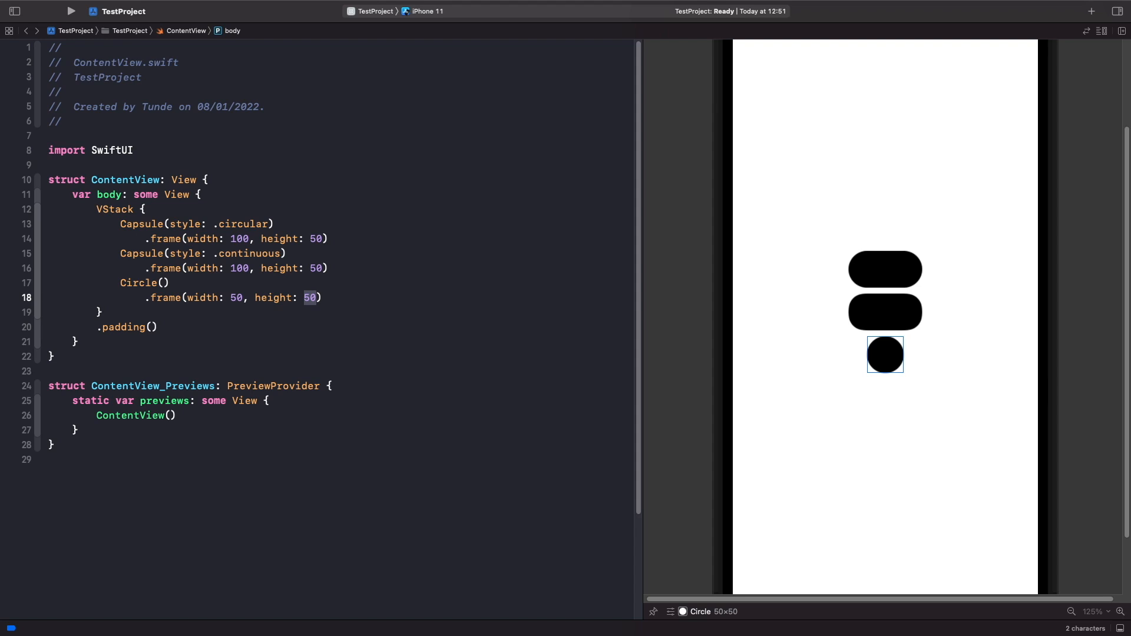
mouse_move(343, 289)
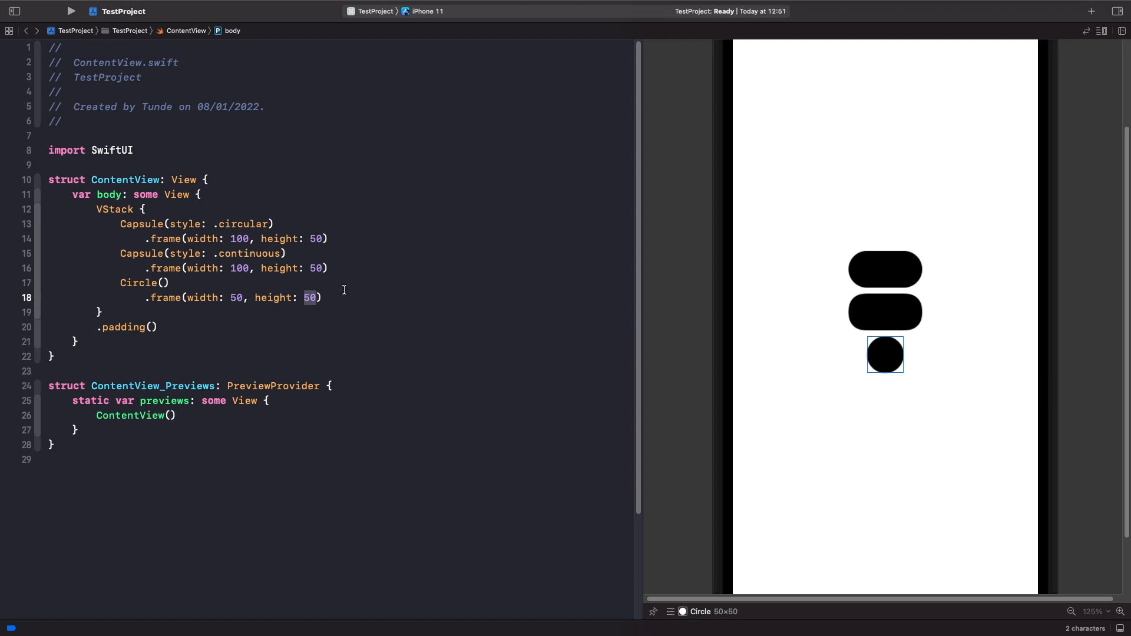
- Add Ellipse() with .frame(width: 50, height: 25), then try height 50
type("Ellipse()")
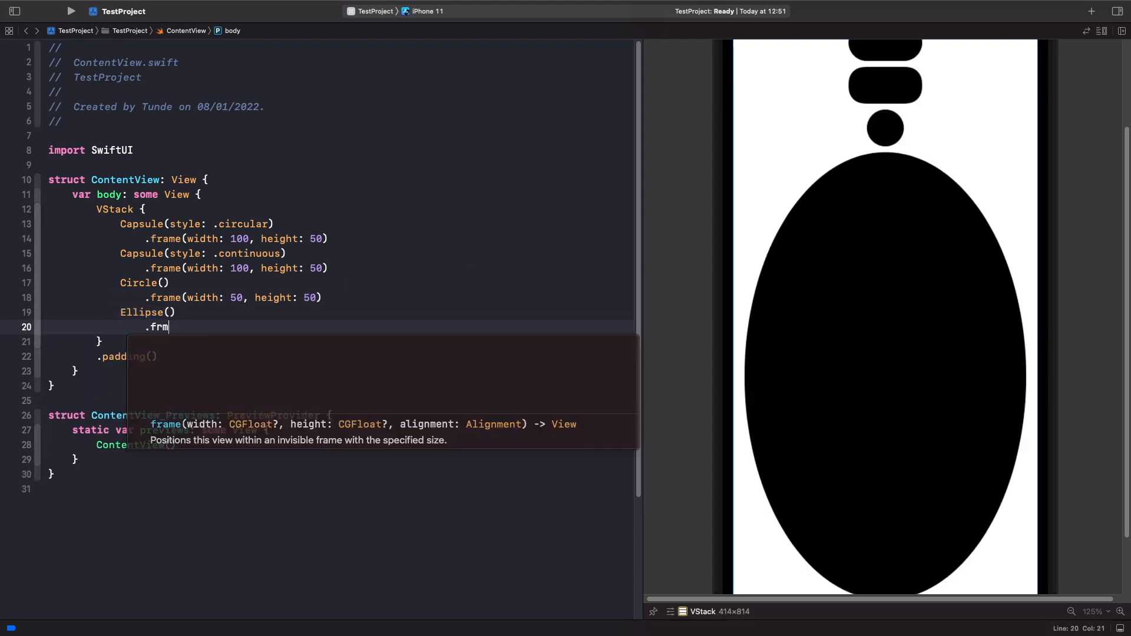
type("ame(width: 50, height: 25")
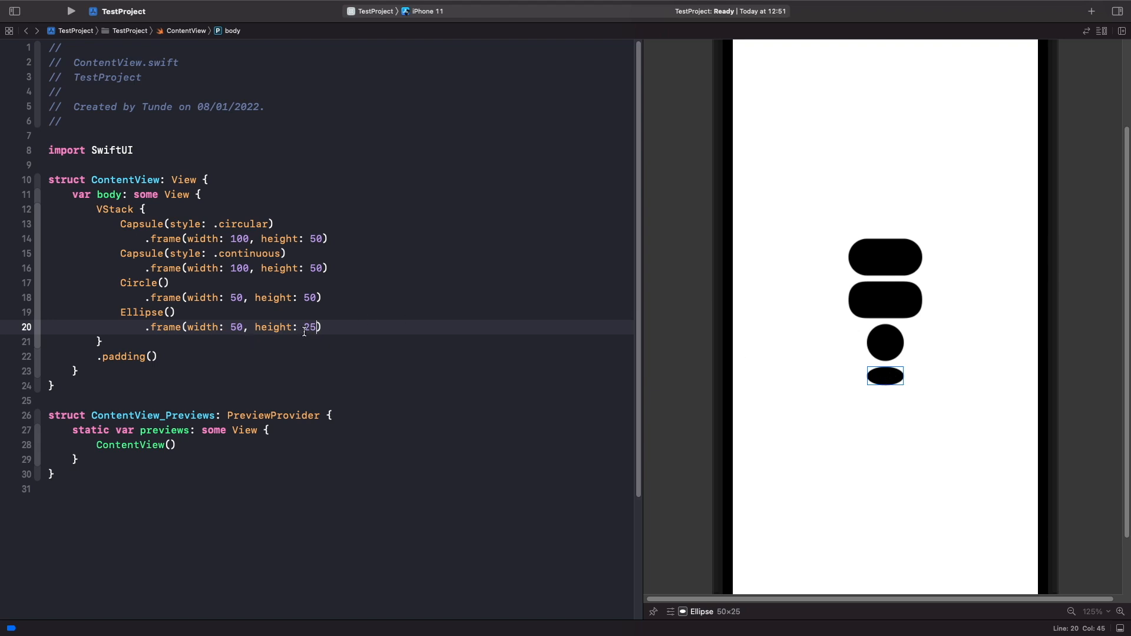
double_click(309, 327)
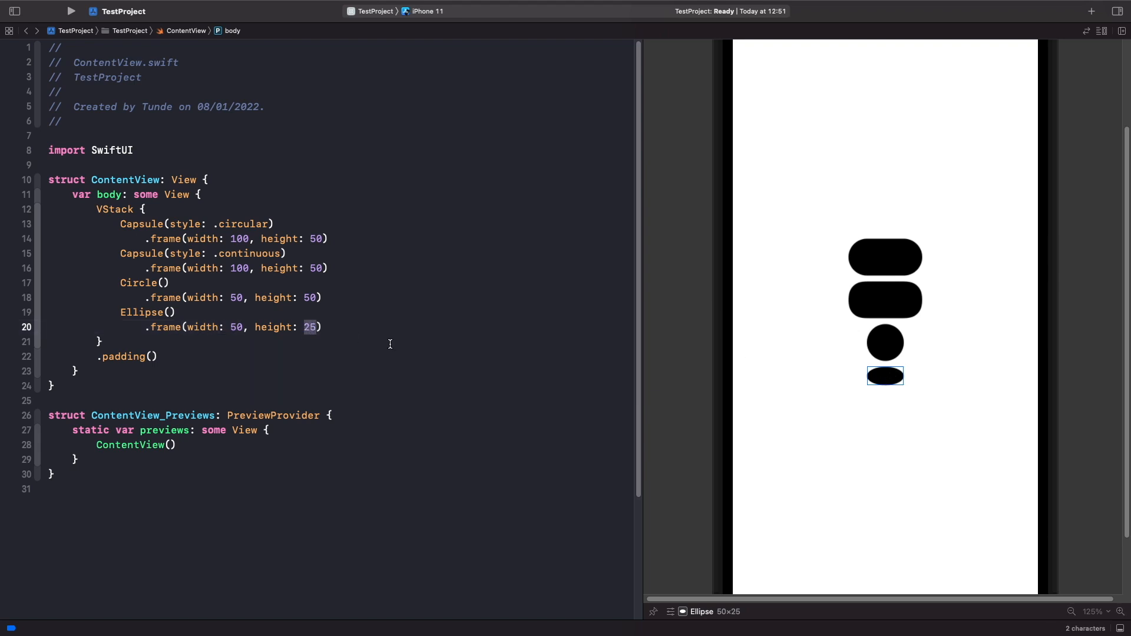
type("50")
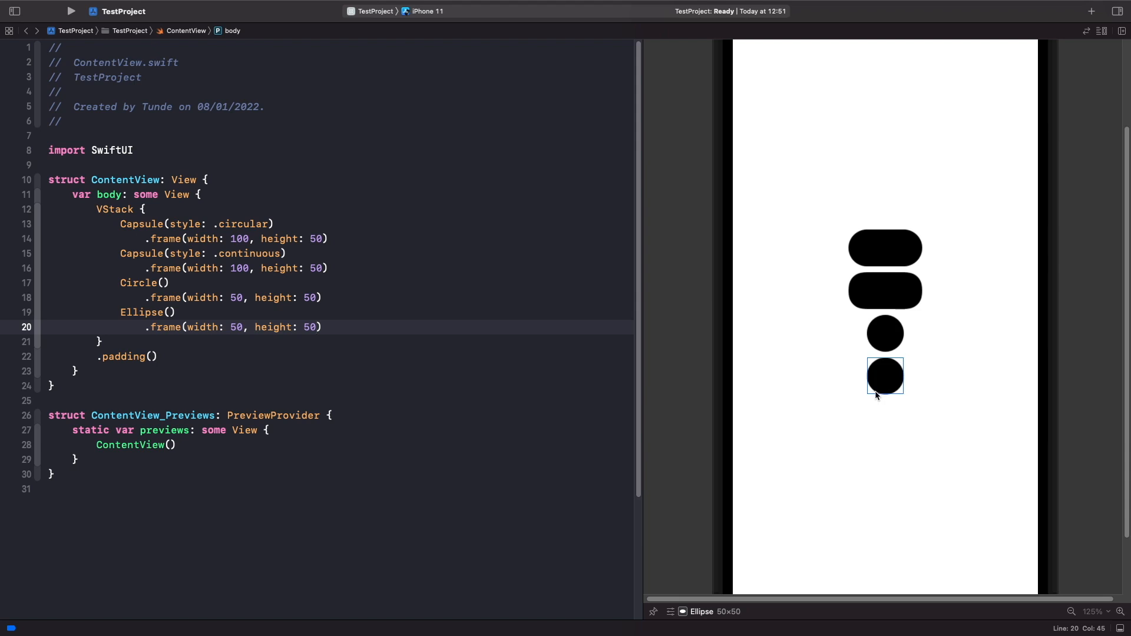
mouse_move(864, 401)
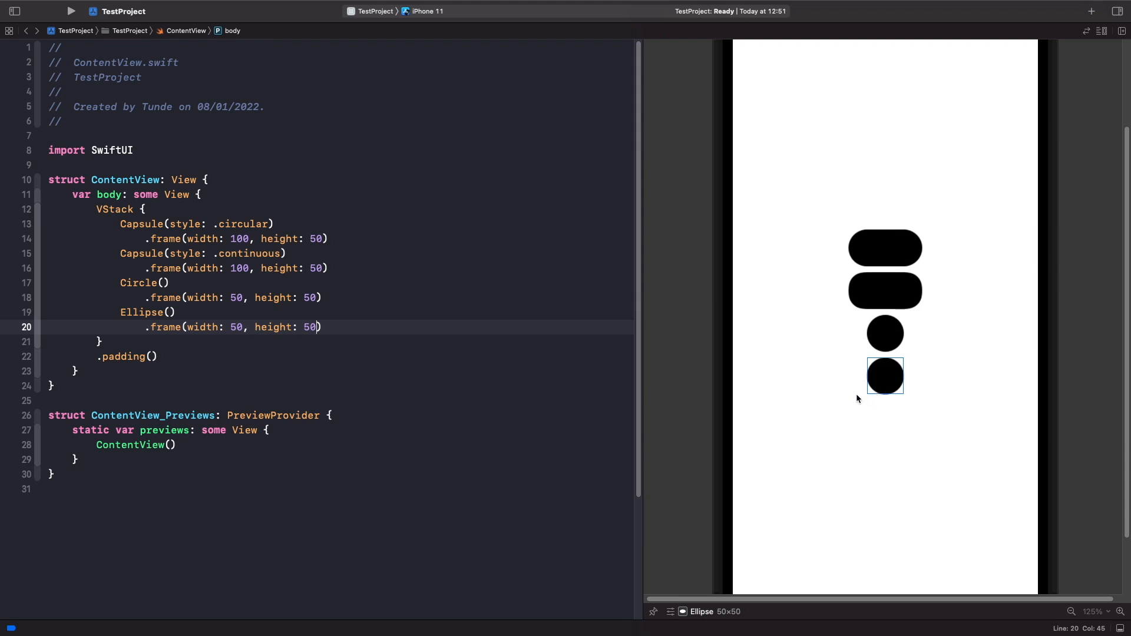
mouse_move(854, 402)
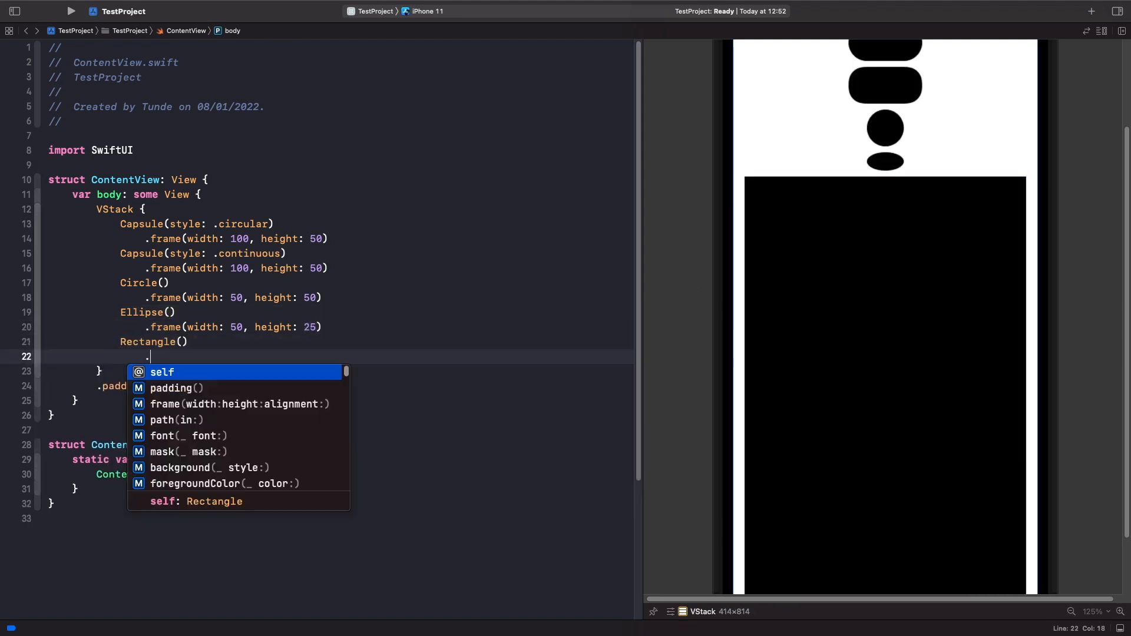
- Add Rectangle() framed 50×50 with .cornerRadius(12) from autocomplete
type(".frame(width: 50, height: 50)")
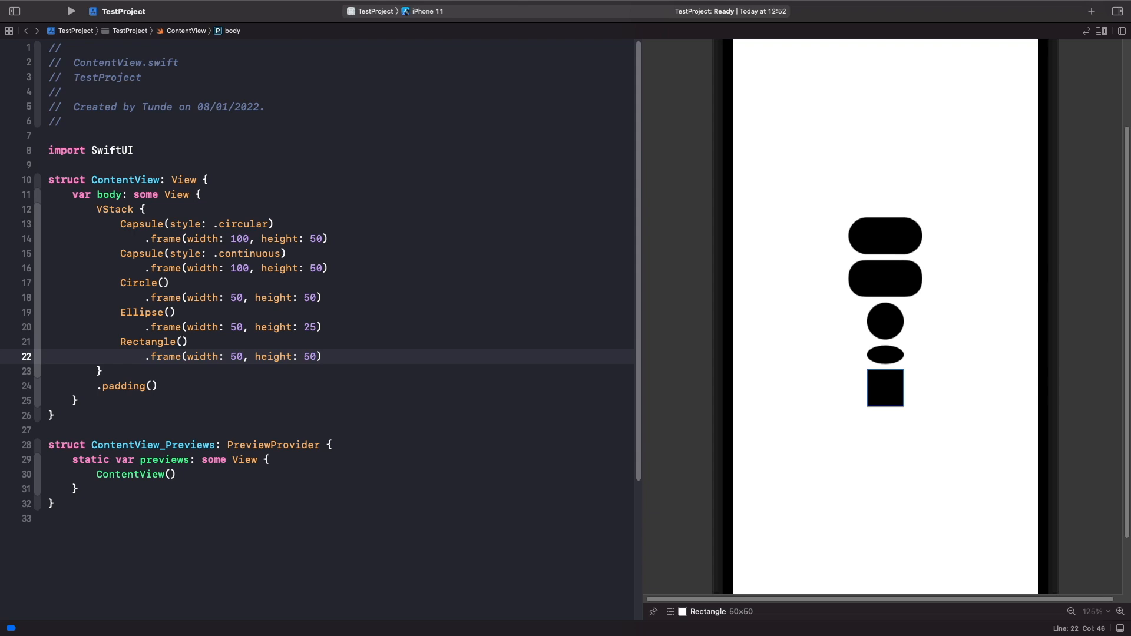
type(".cornerRadius(radius: CGFloat")
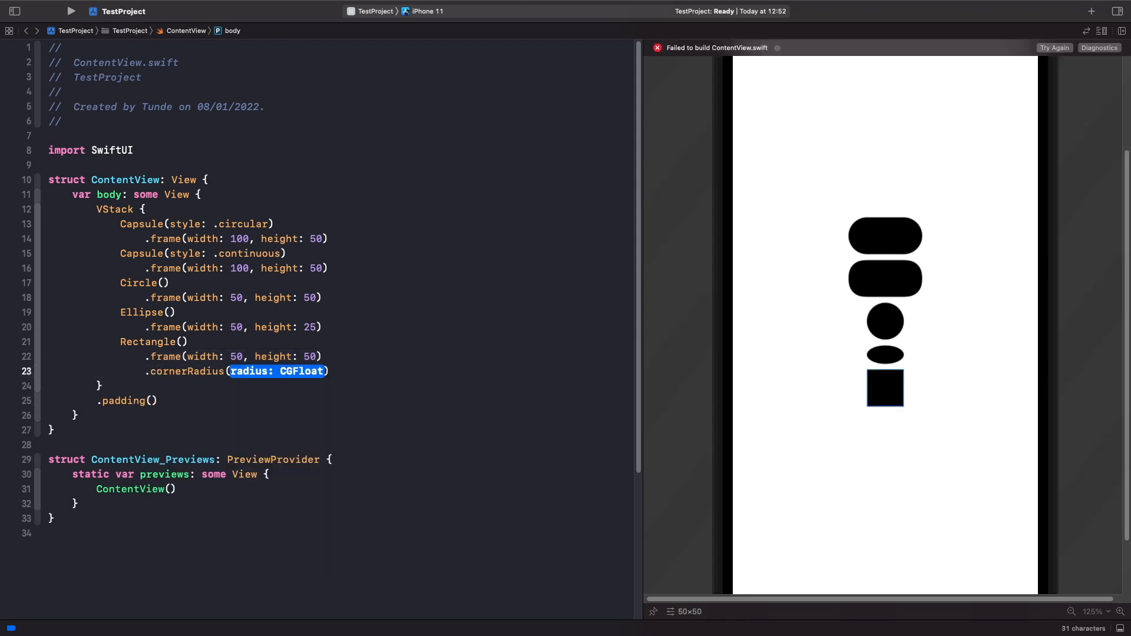
type("12")
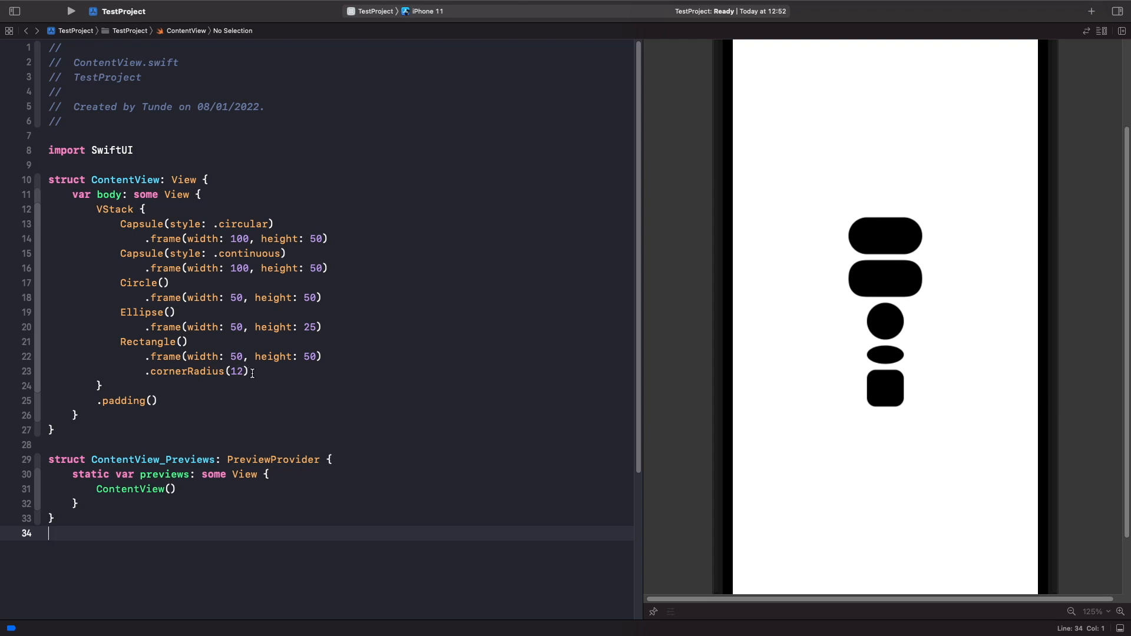
mouse_move(276, 391)
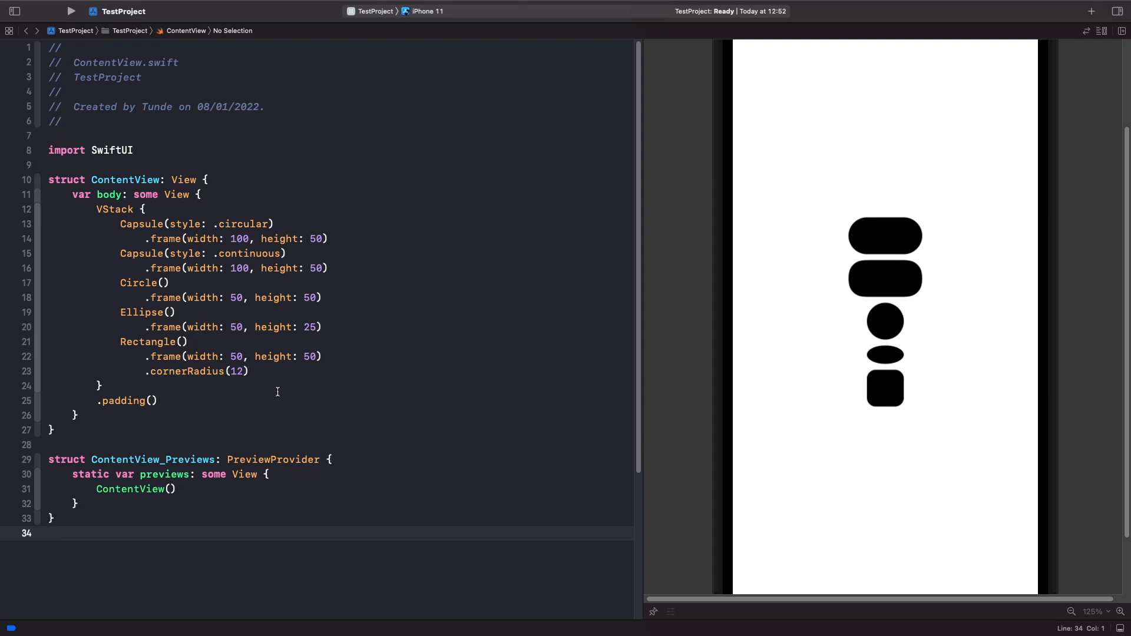
double_click(196, 370)
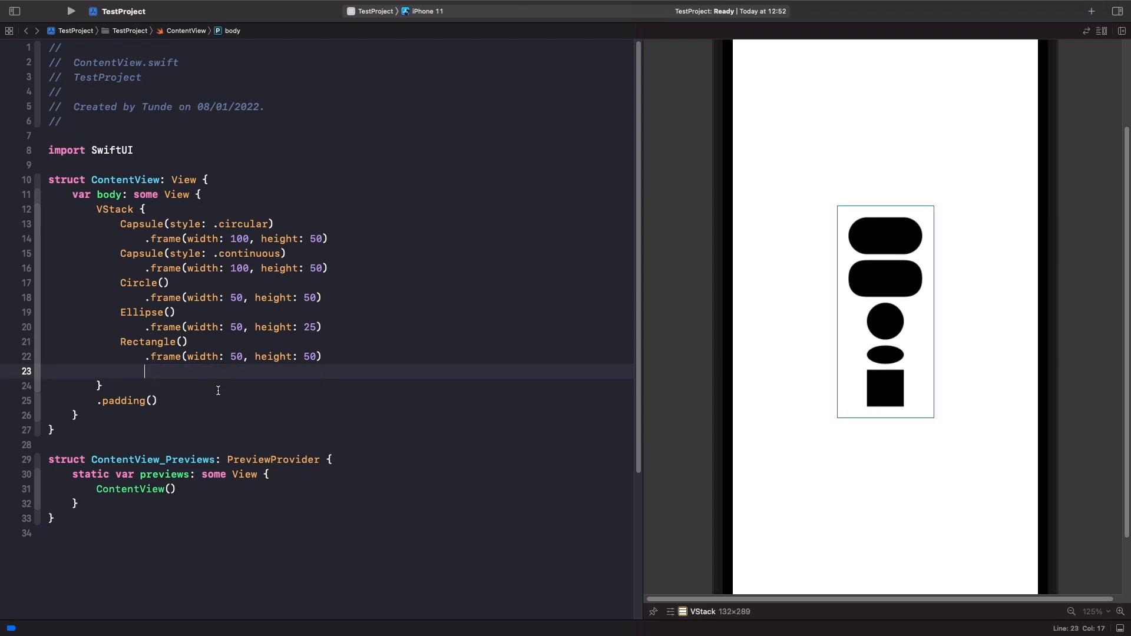
- Add RoundedRectangle(cornerRadius: 12) via autocomplete and begin its .frame modifier
type("RoundedRectangle")
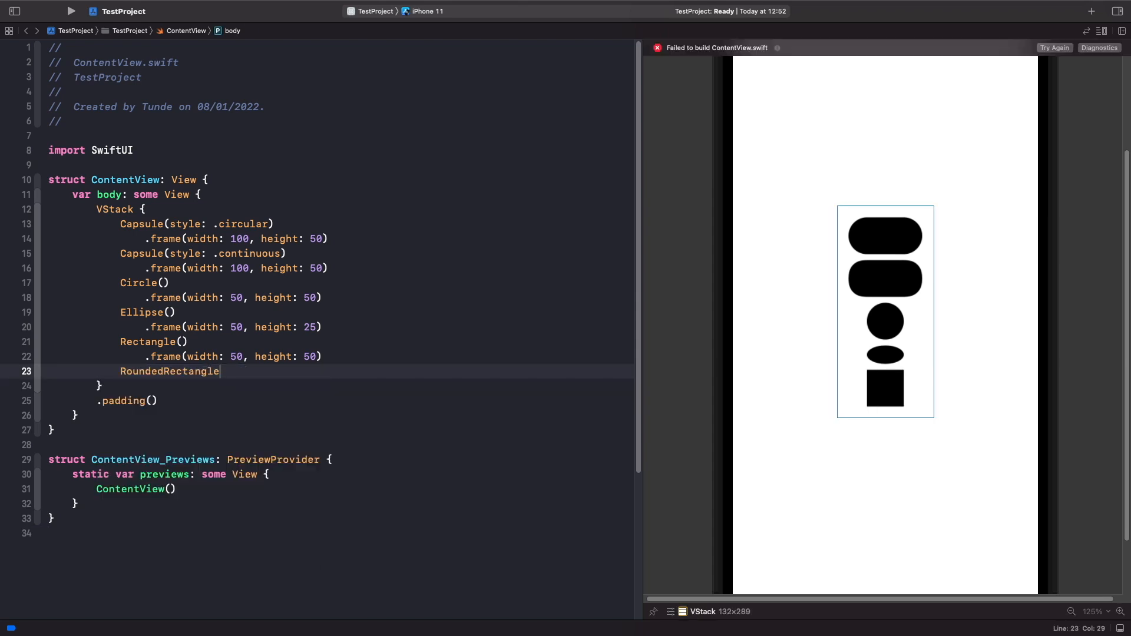
type("(")
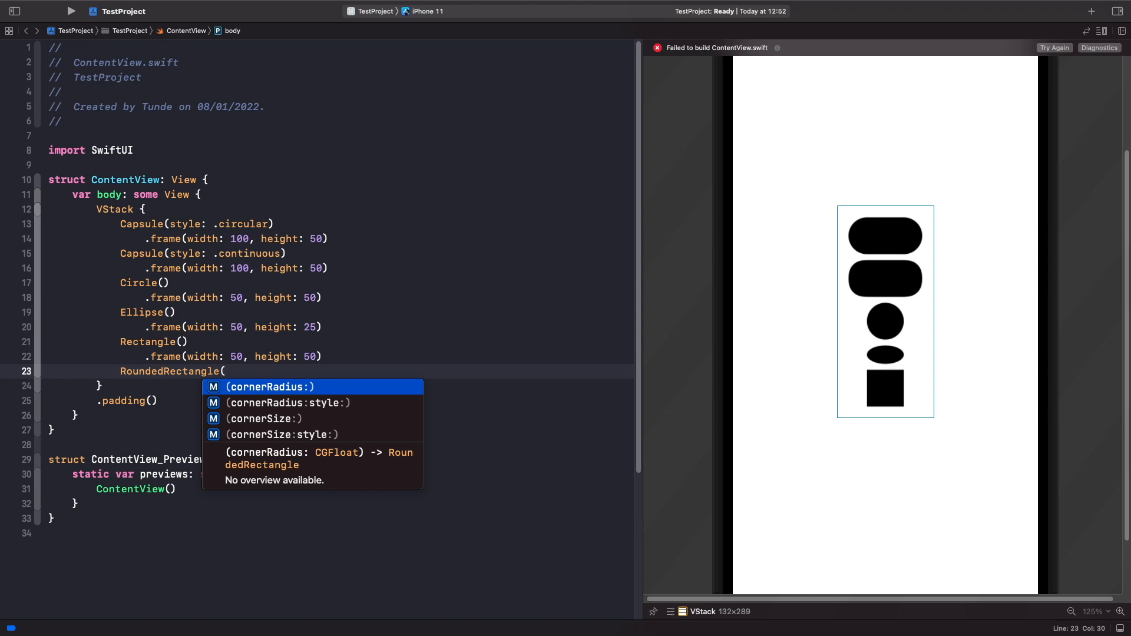
left_click(263, 387)
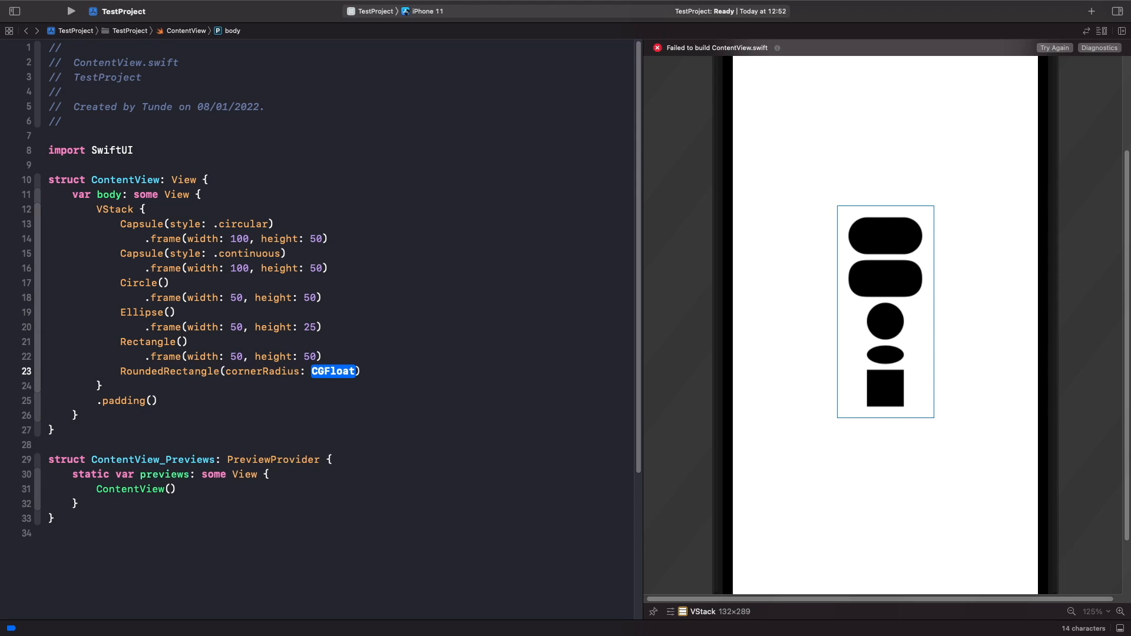
type("12")
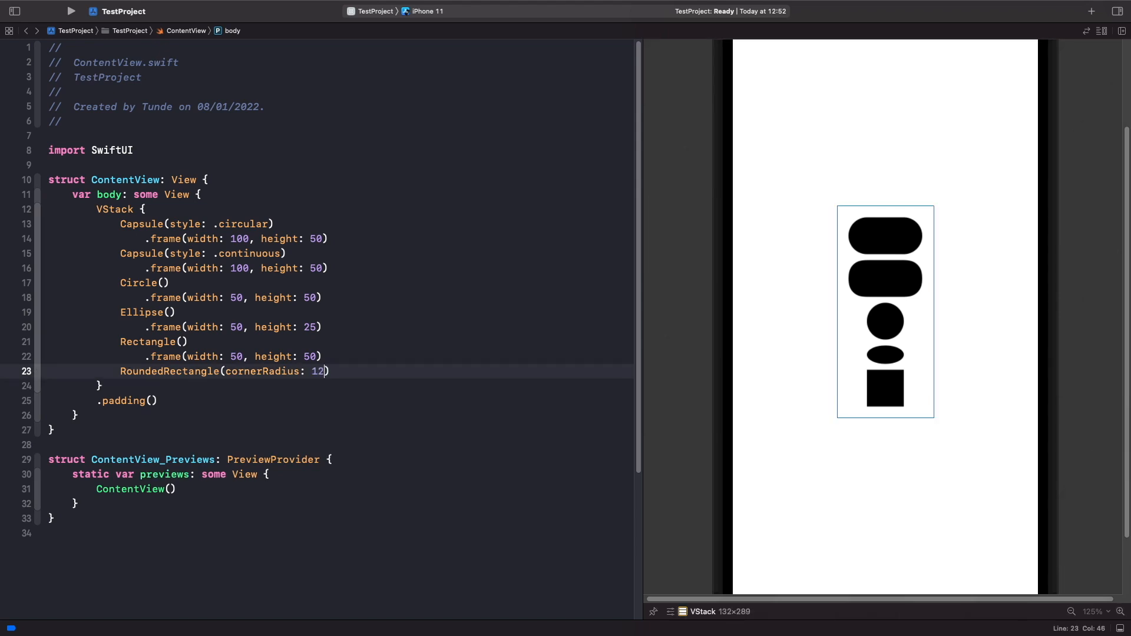
type(".")
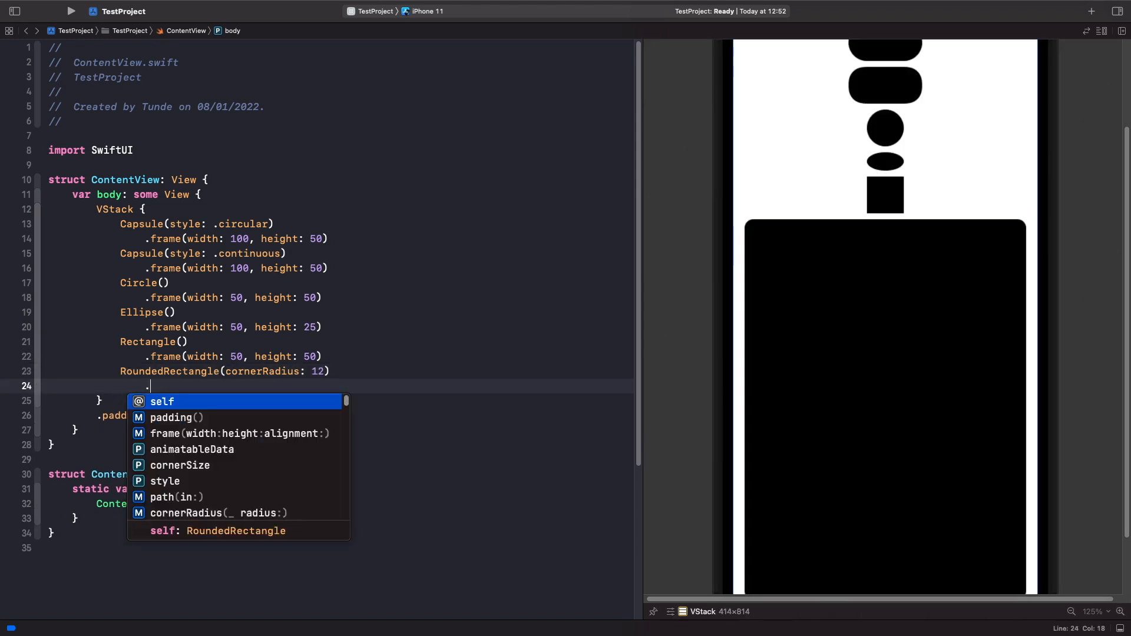
type("frame(width: 50, height: 50")
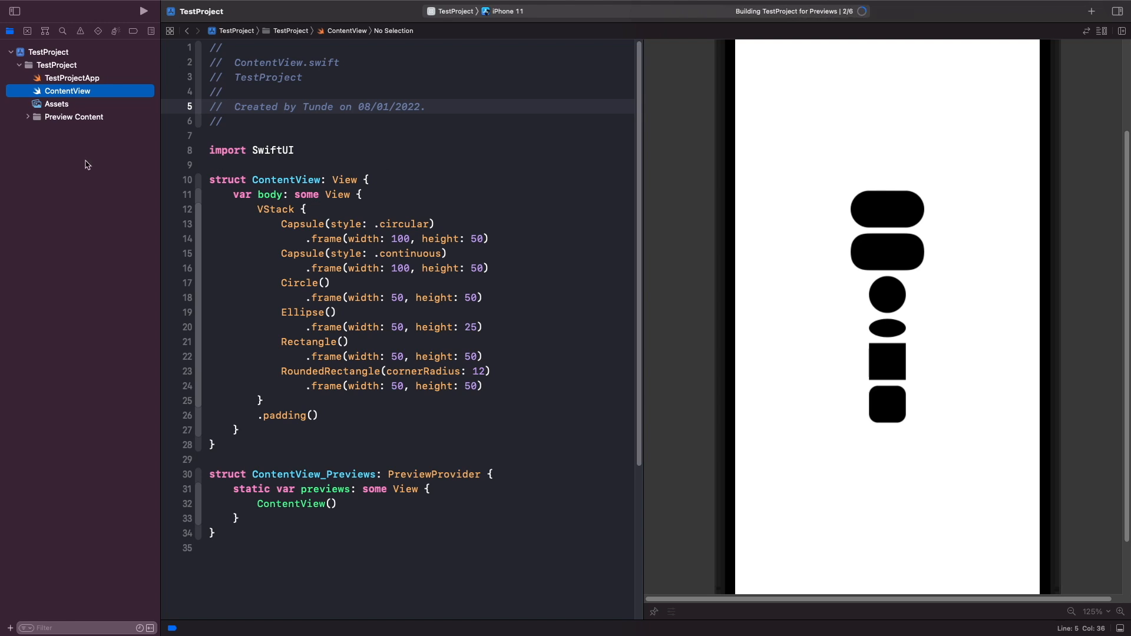
- Open Assets in the Project navigator and select the Logo image set
left_click(57, 104)
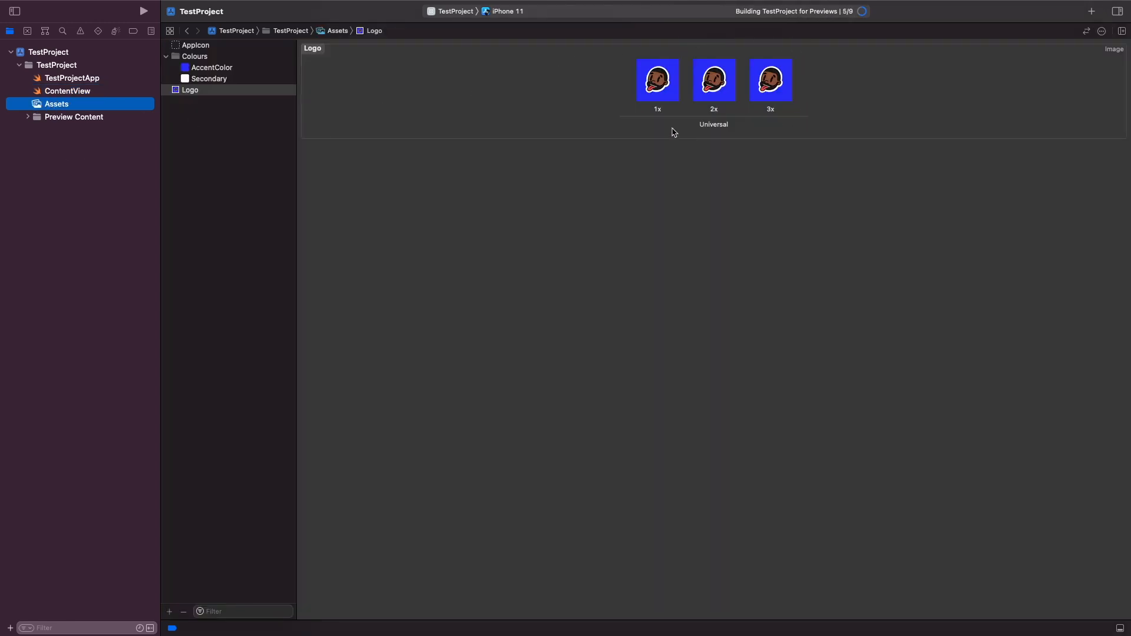
mouse_move(737, 122)
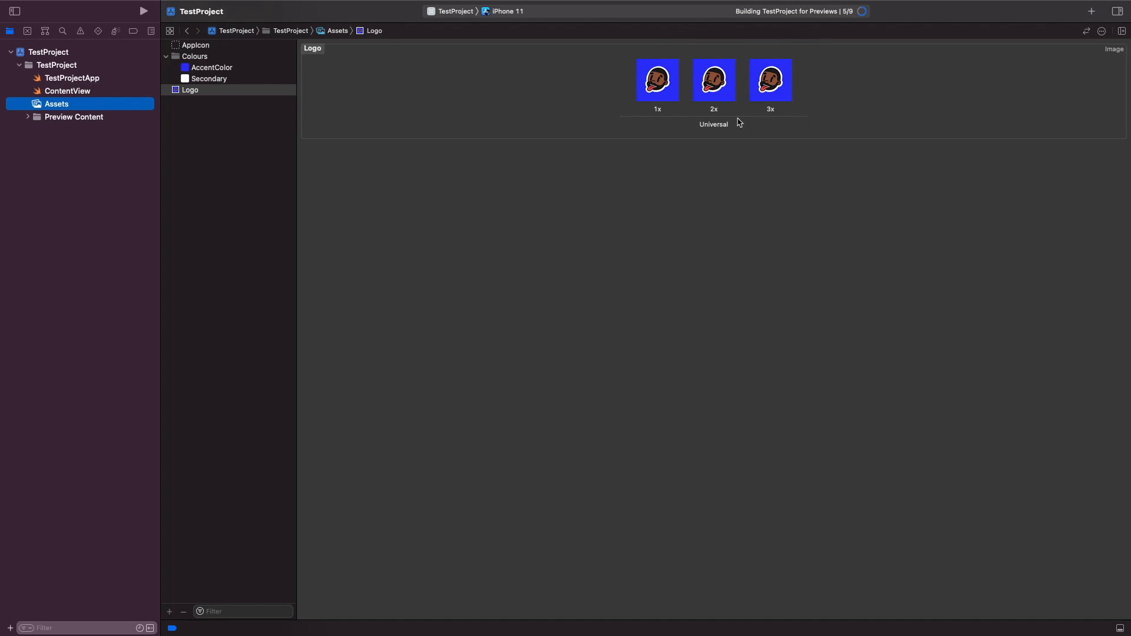
mouse_move(825, 89)
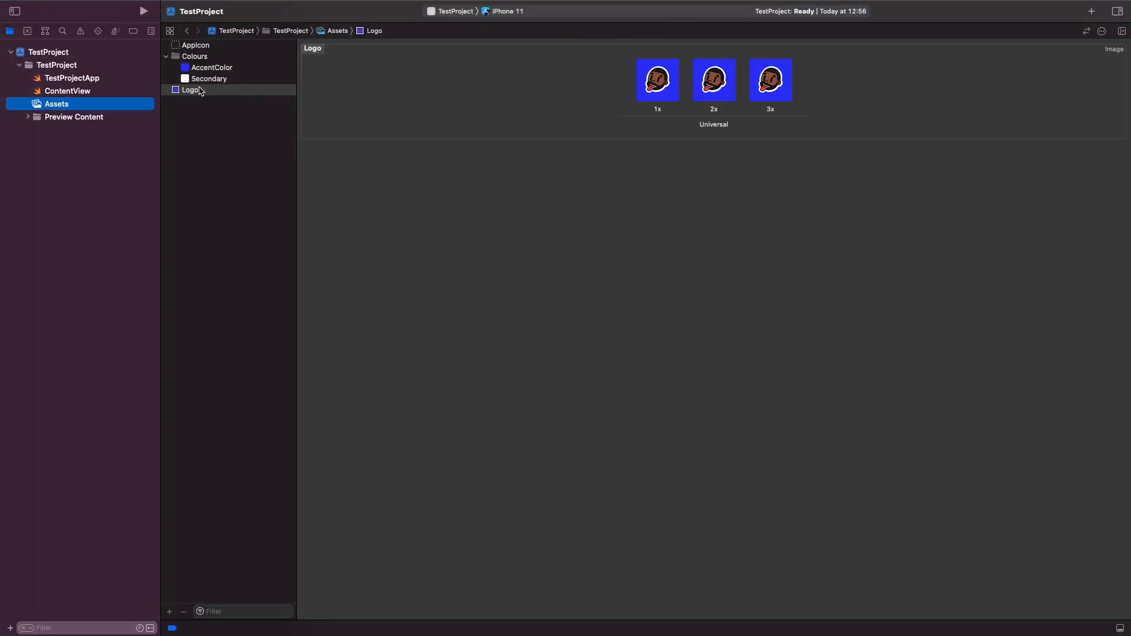
left_click(67, 91)
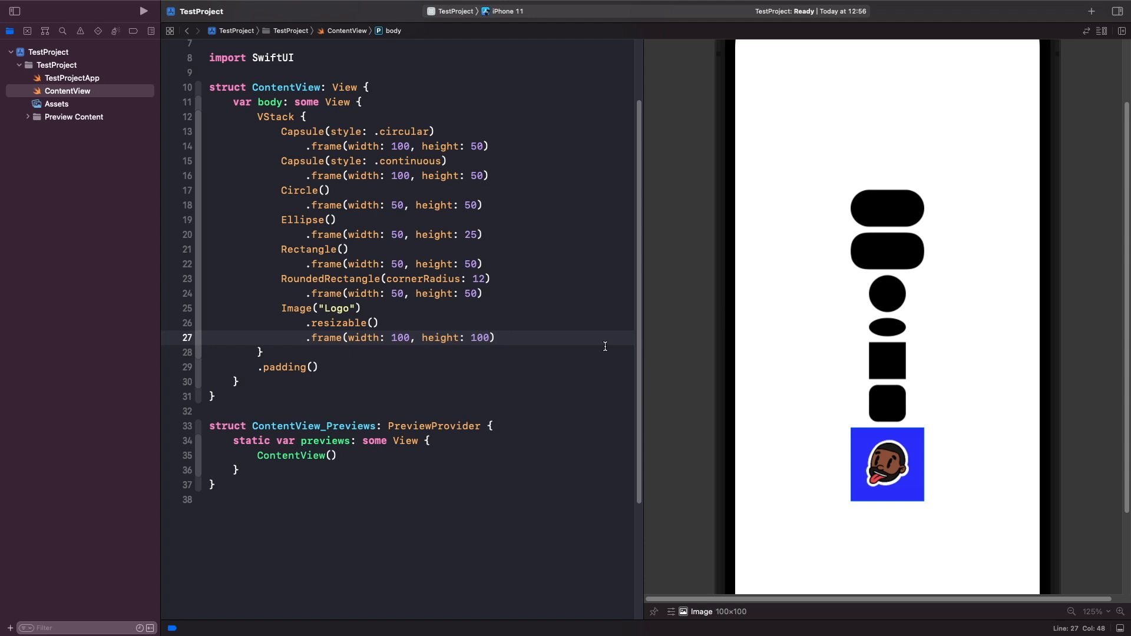
- After the logo's 100×100 frame line, start typing the .clipShape modifier
left_click(494, 338)
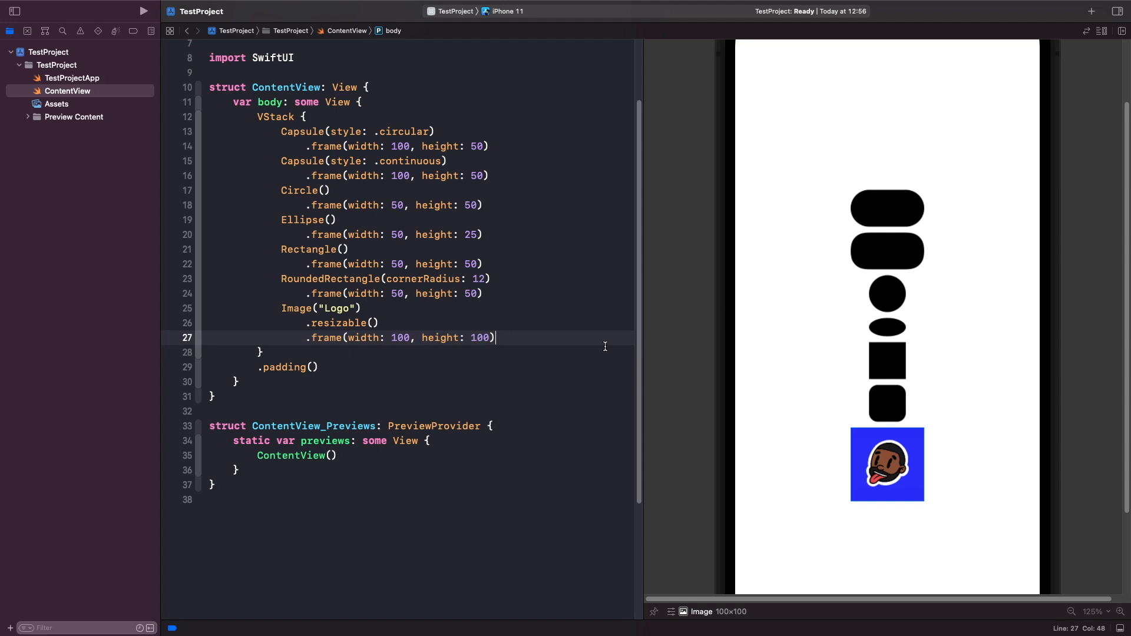
type(".clipShape(shape: Shape")
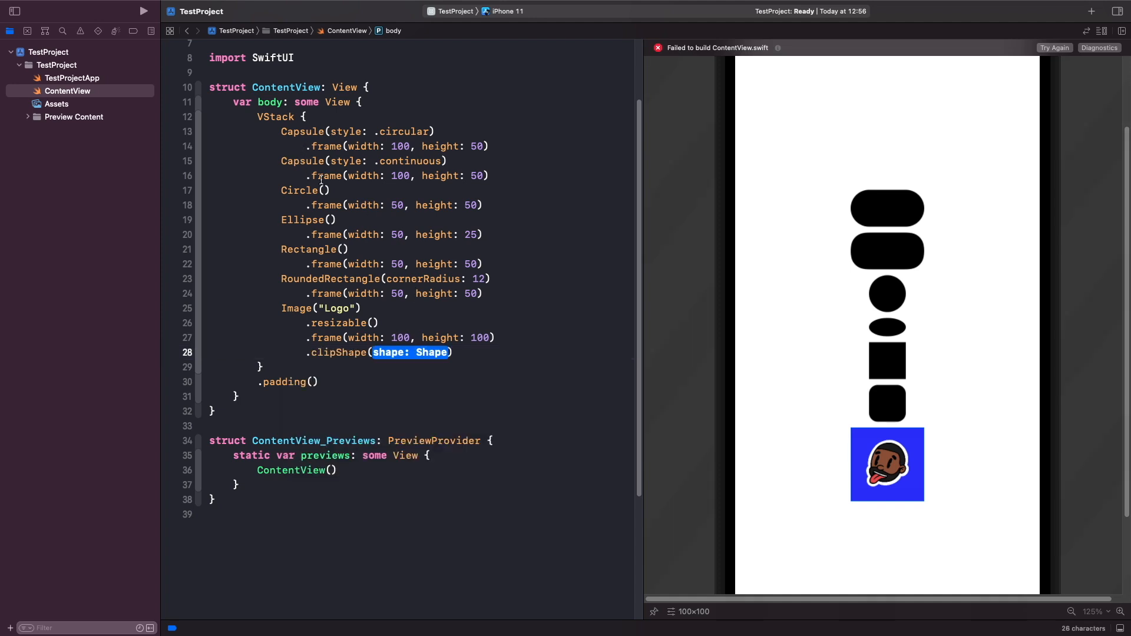
- Fill clipShape with Circle() and enlarge the preview to inspect the round logo
type("Circle")
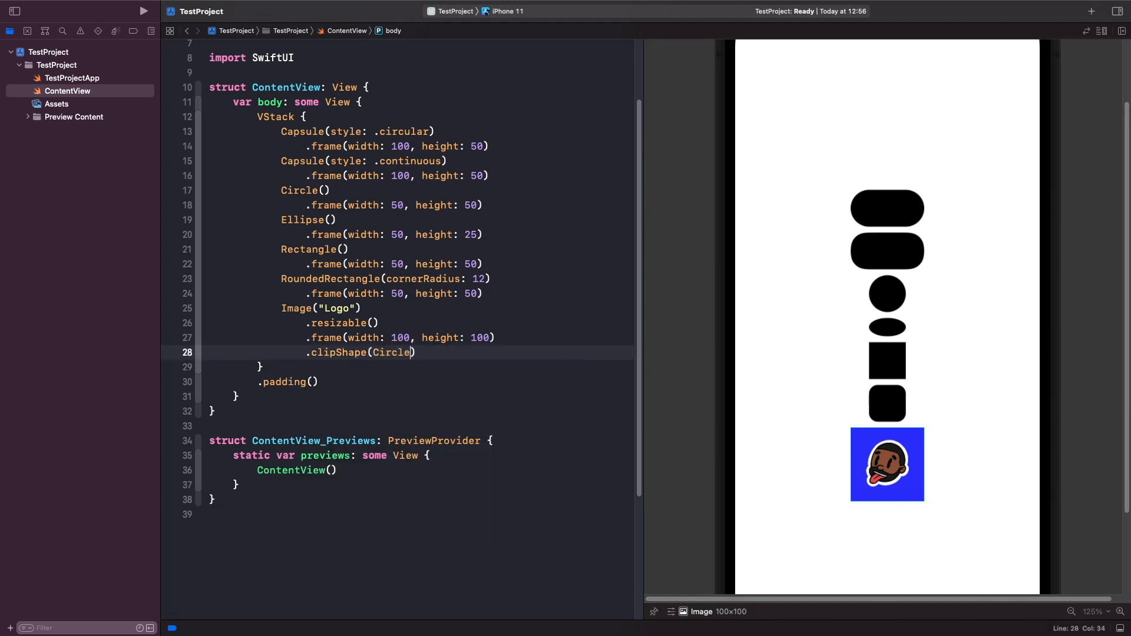
type("()")
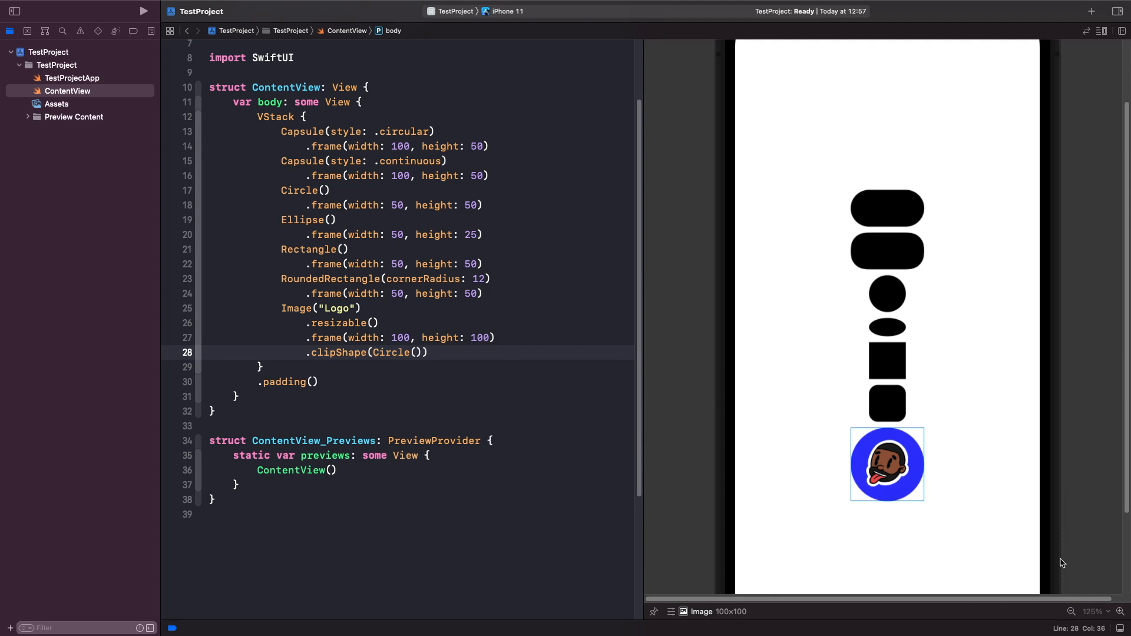
left_click(1122, 611)
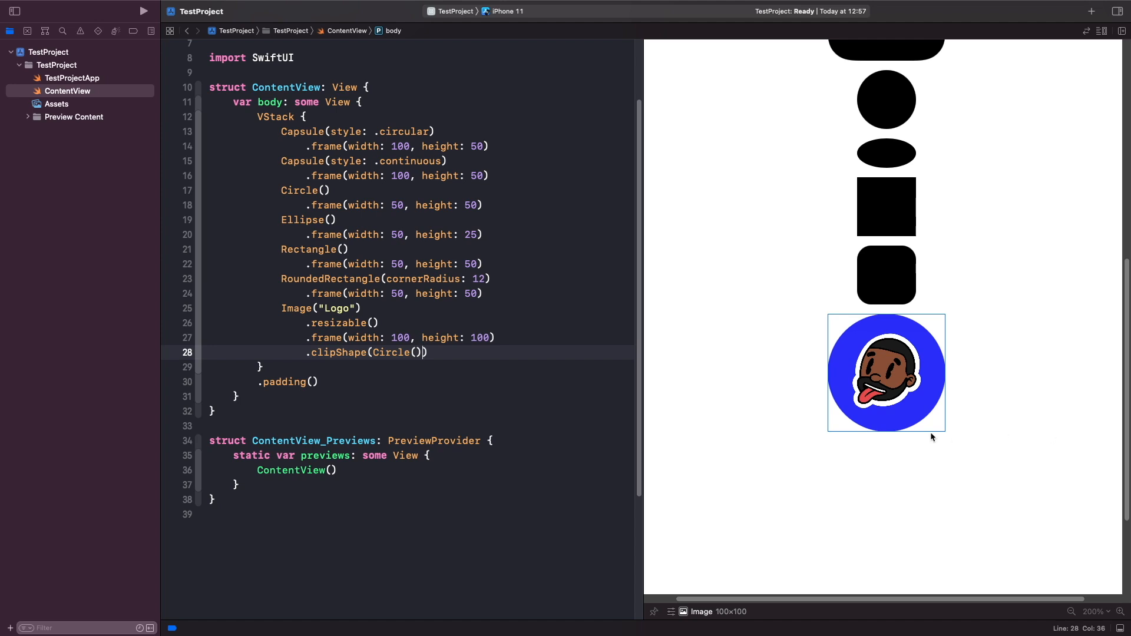
mouse_move(907, 438)
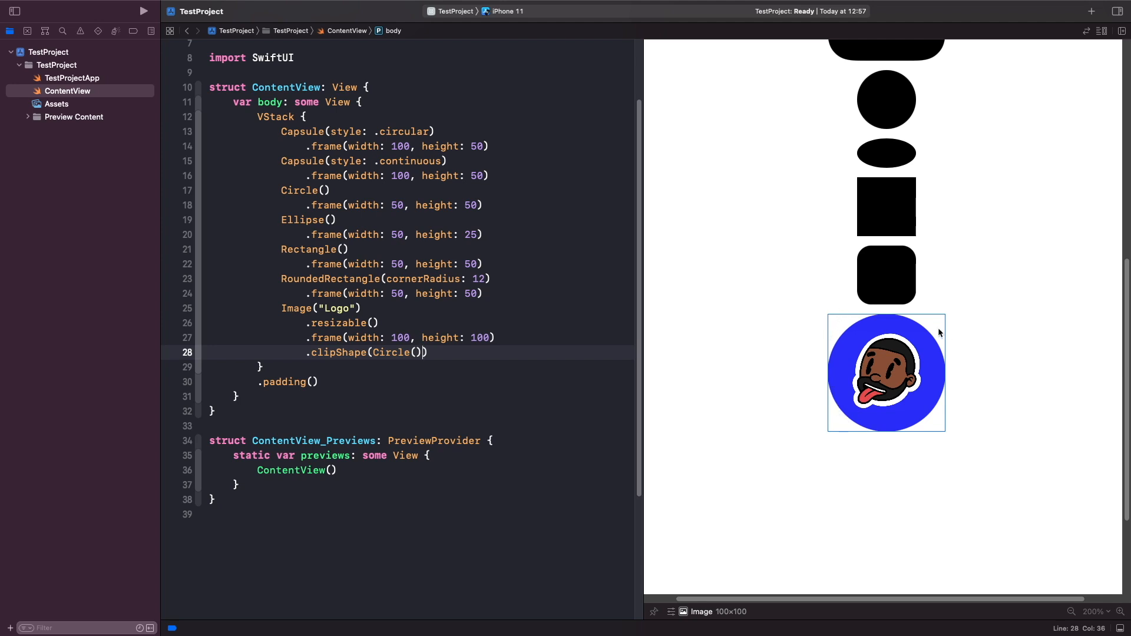
mouse_move(898, 310)
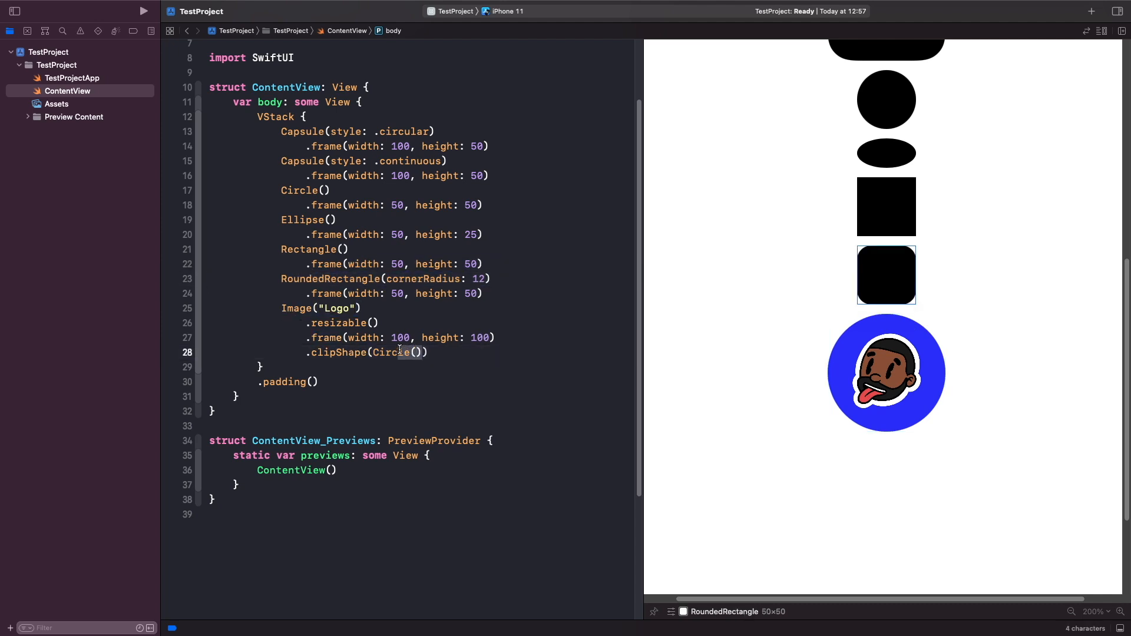
- Swap the logo's clip shape from Circle() to RoundedRectangle(cornerRadius: 12)
type("RoundedRectangle(cornerRadius: 12)")
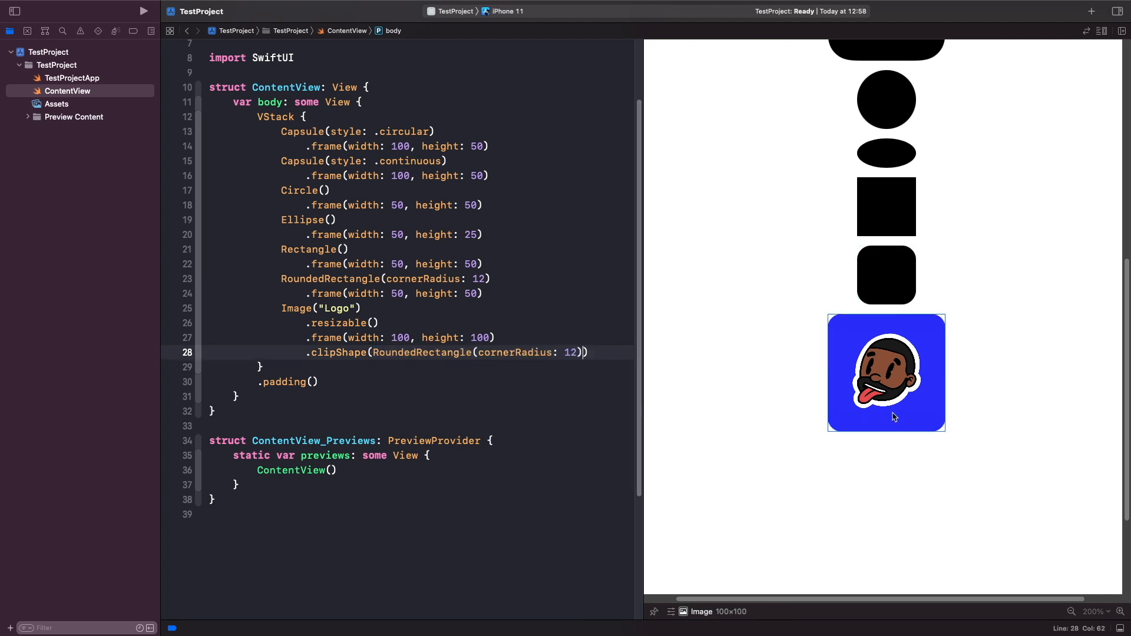
left_click(244, 425)
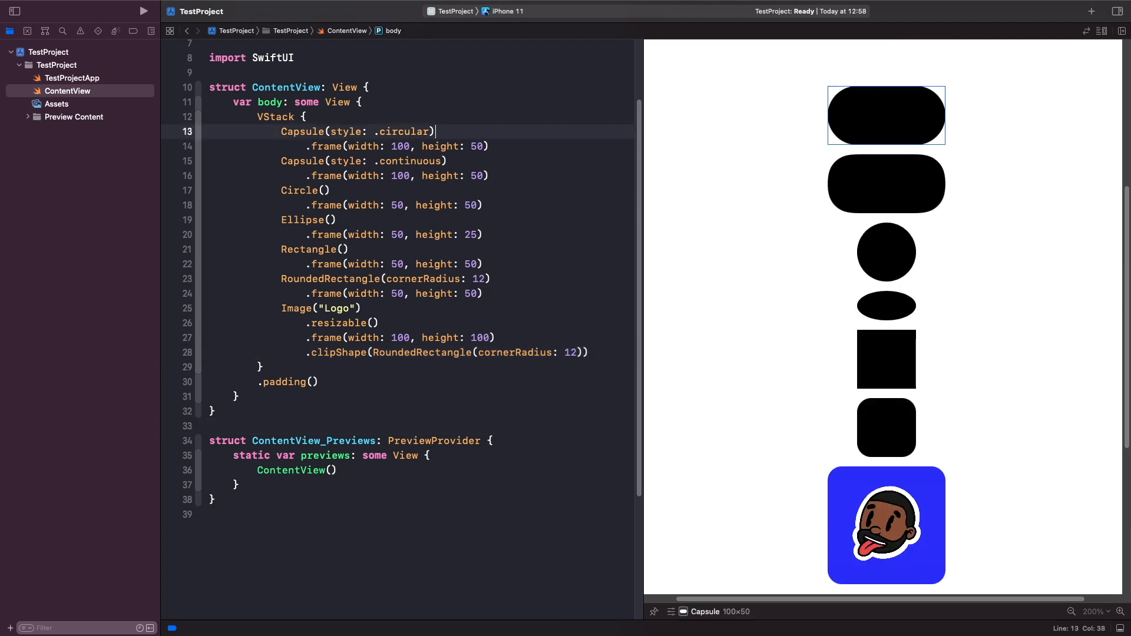
mouse_move(579, 107)
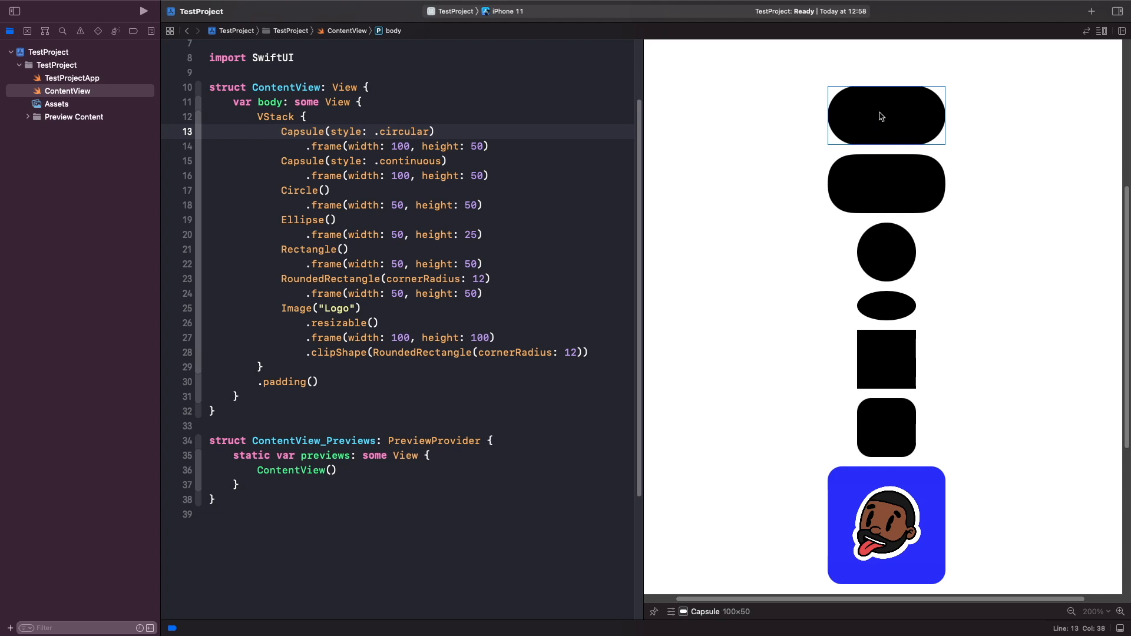
- Add .fill(.blue) to the first Capsule so its preview pill renders blue
left_click(435, 132)
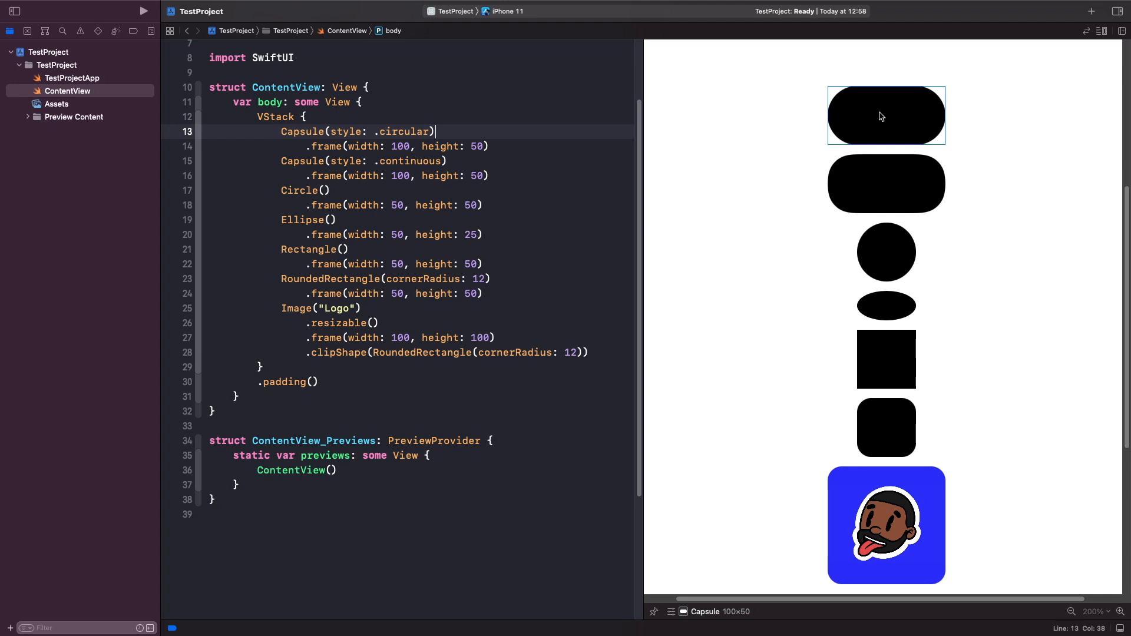
type(".")
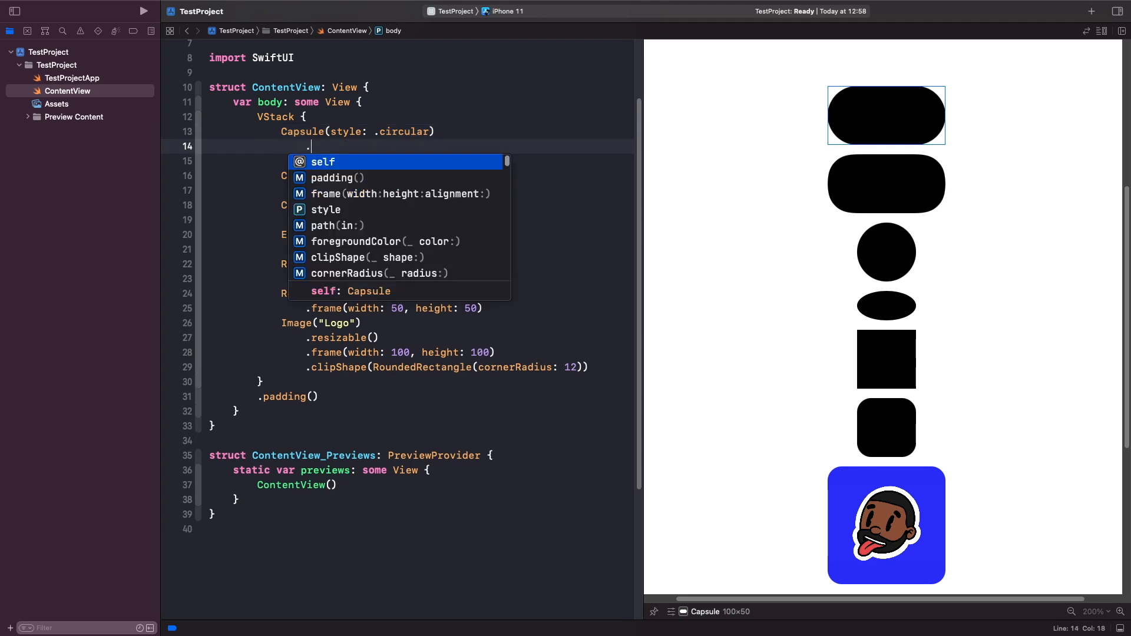
type("fi")
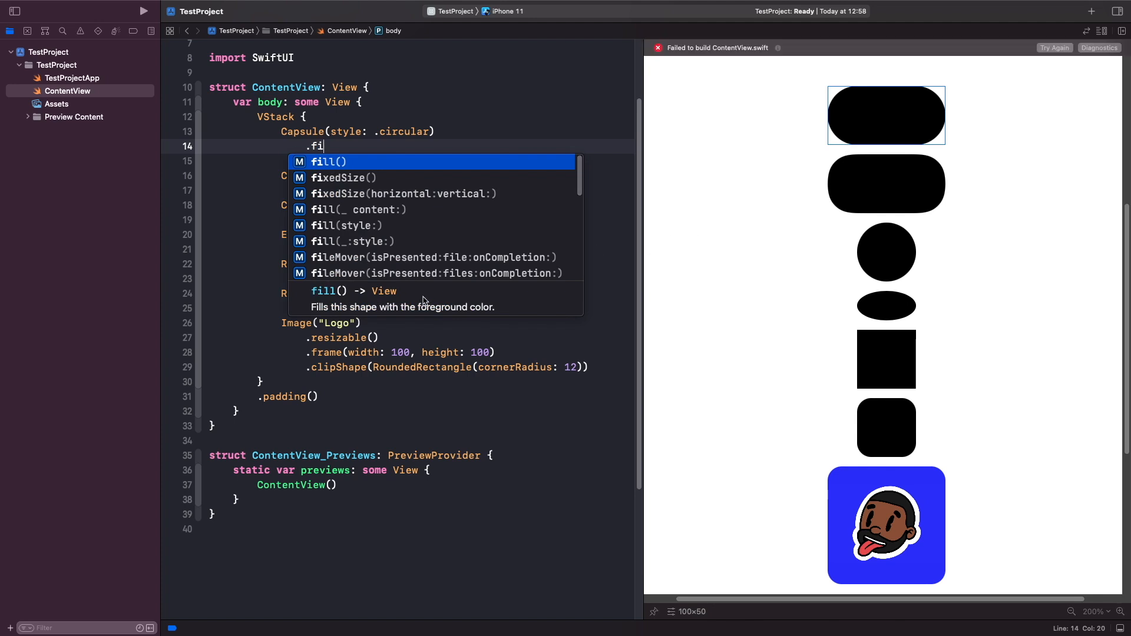
left_click(327, 161)
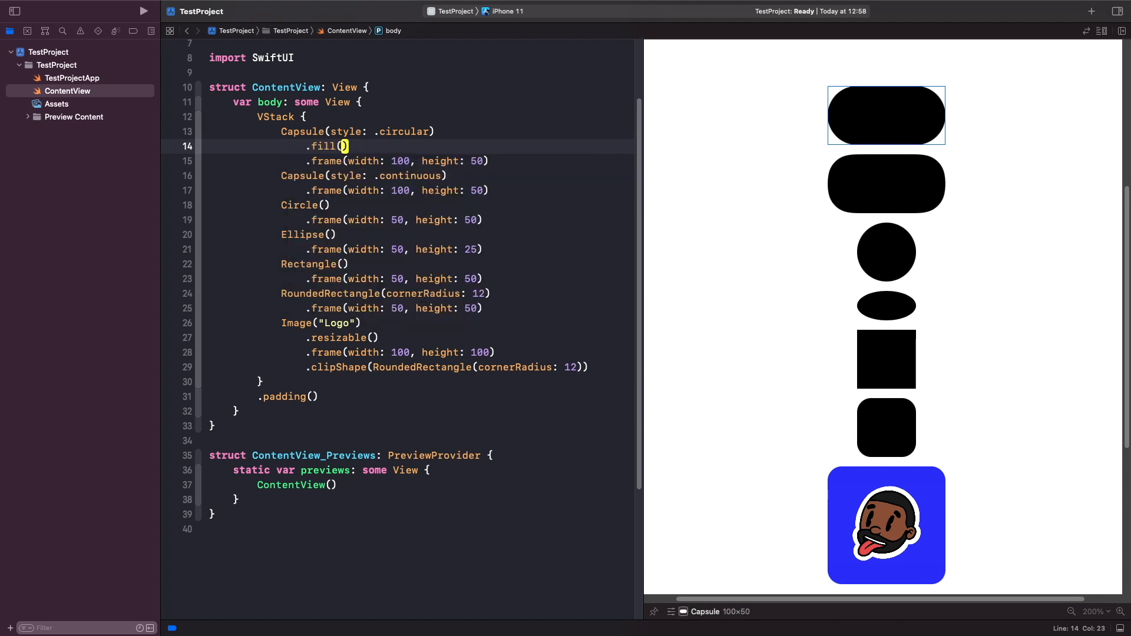
type(".blue")
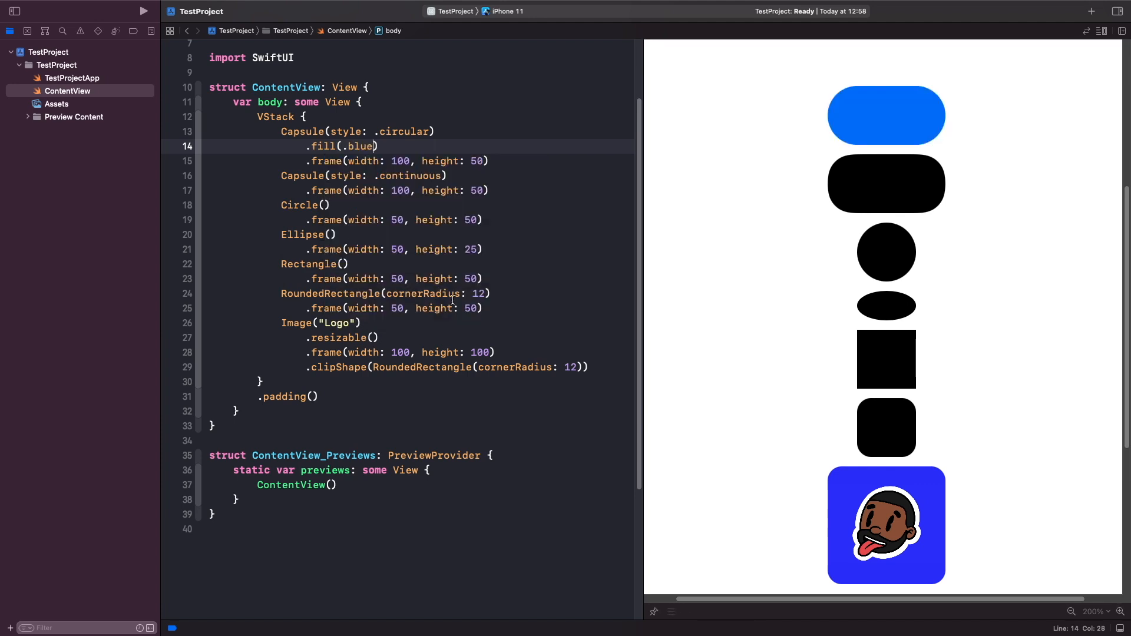
left_click(885, 115)
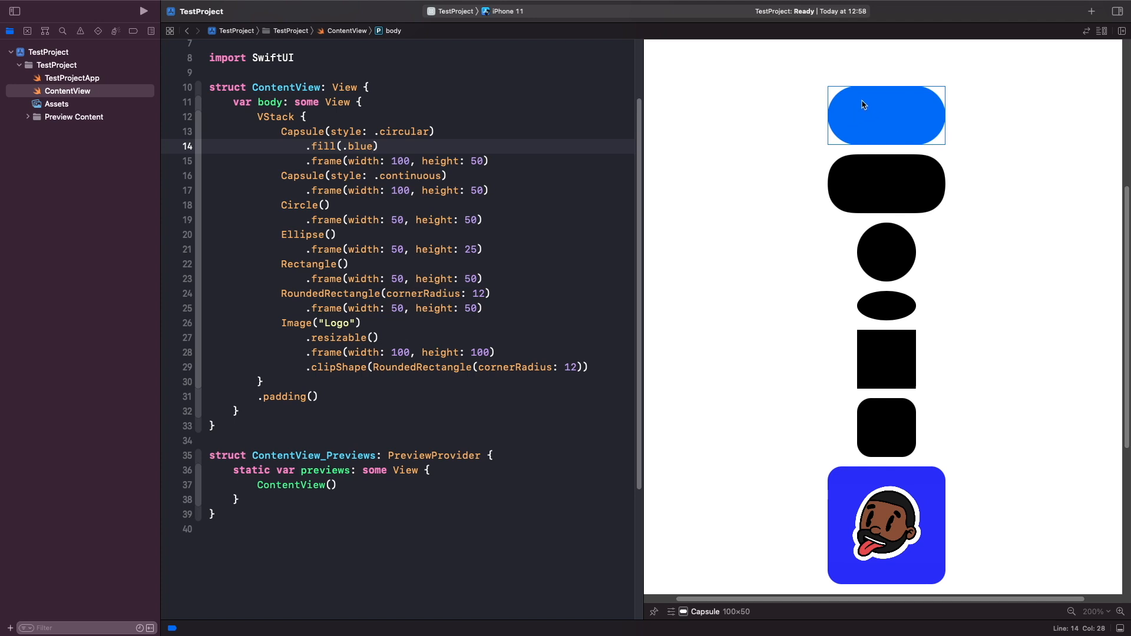
scroll("down", 3)
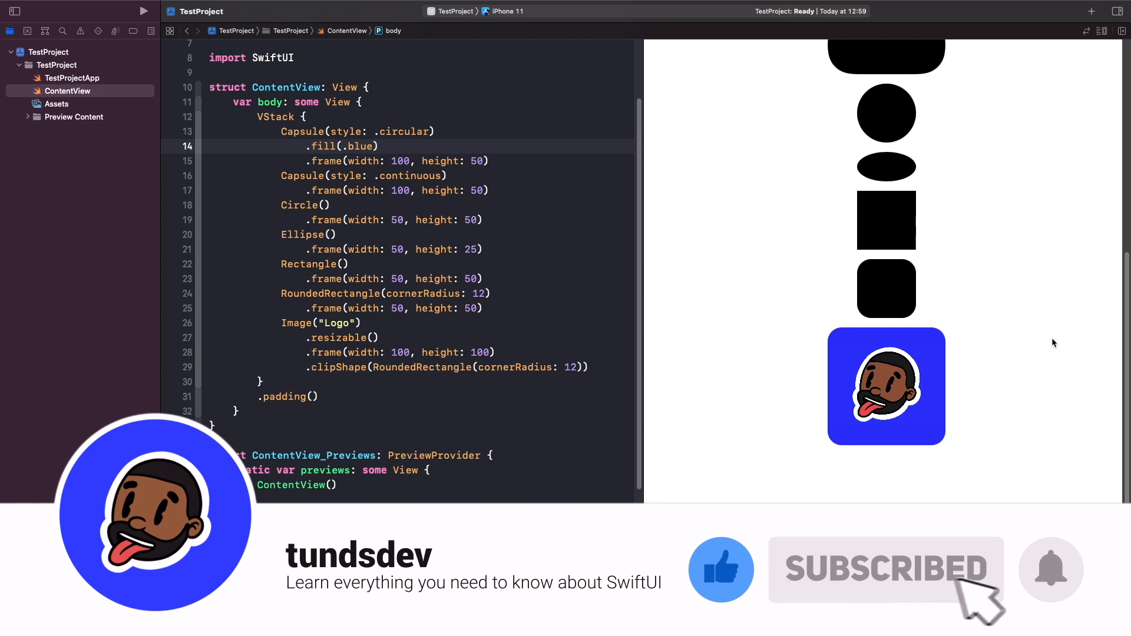
left_click(1050, 569)
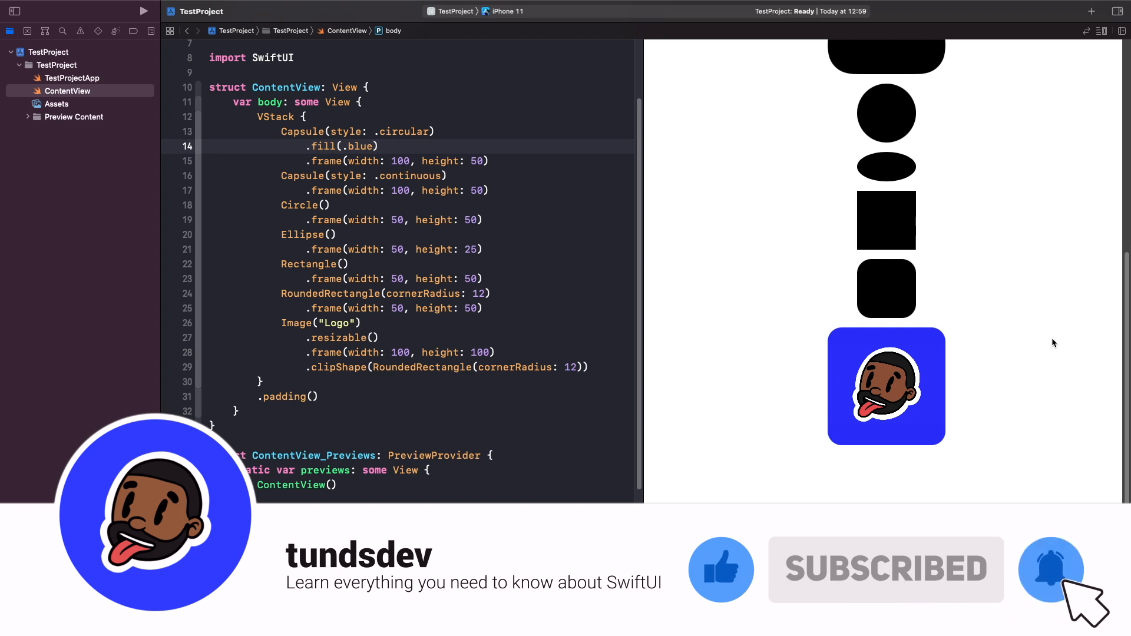